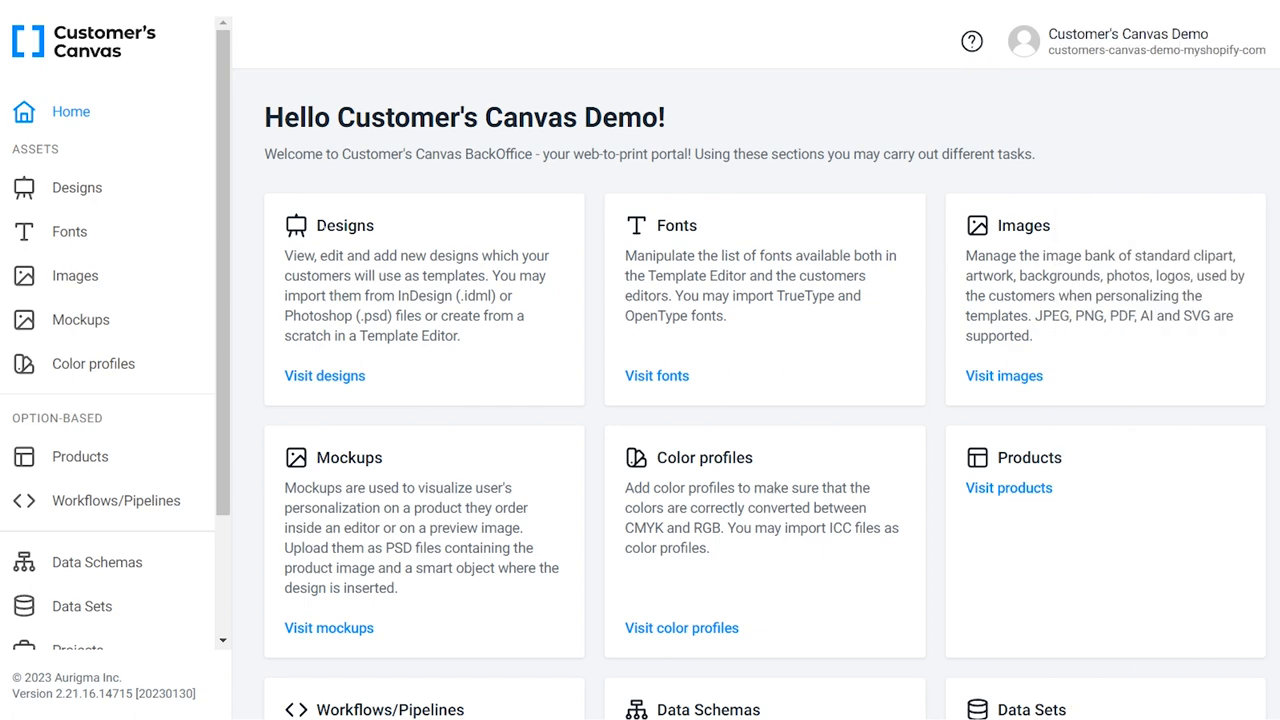
Step: Open the design templates library, then the Pen - Multicolor product specification
{"action": "left_click", "coordinate": [75, 187]}
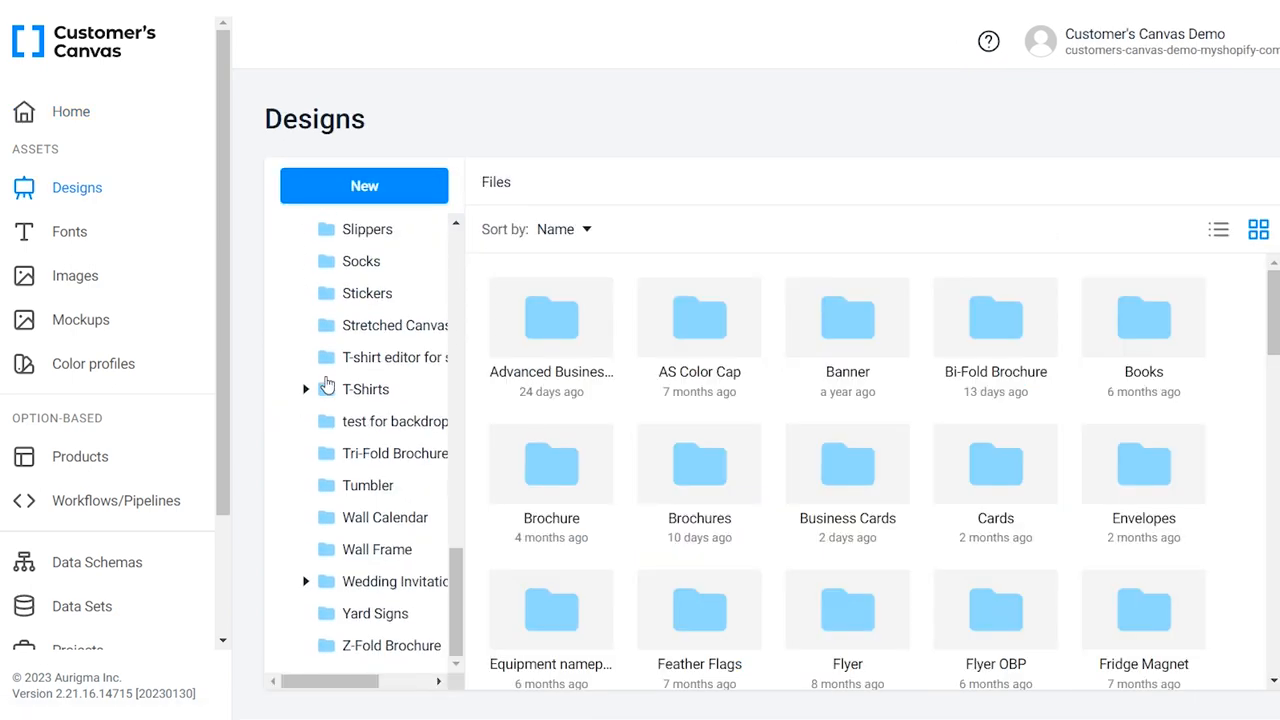
{"action": "left_click", "coordinate": [395, 581]}
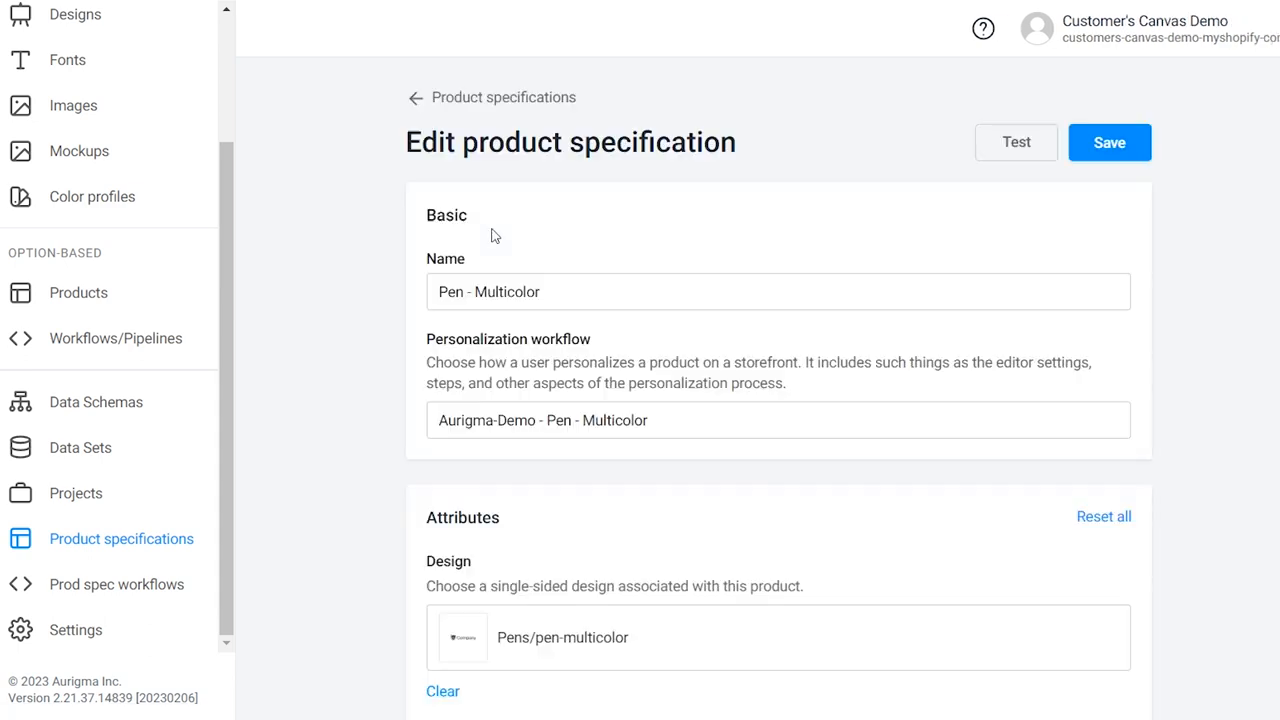
{"action": "scroll", "scroll_direction": "down", "scroll_amount": 3}
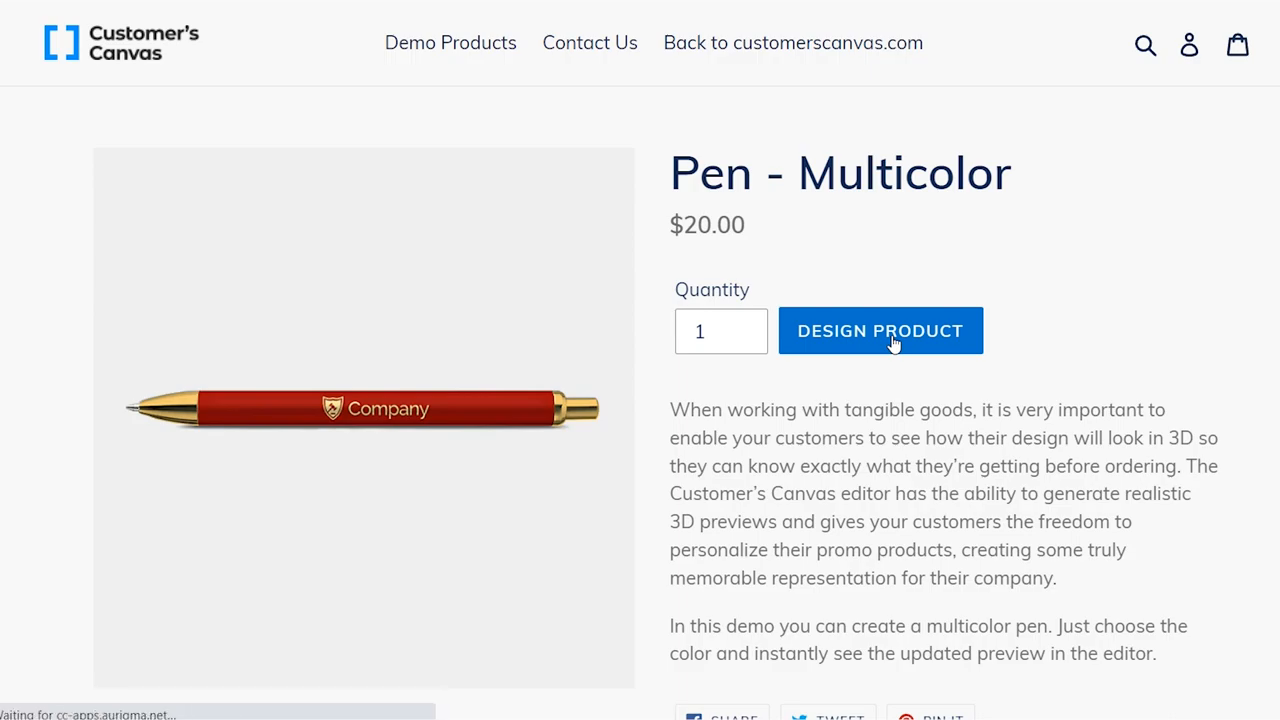
Step: Start personalizing in grape and extend the greeting to 'HAPPY BIRTHDAY, MA'
{"action": "left_click", "coordinate": [880, 330]}
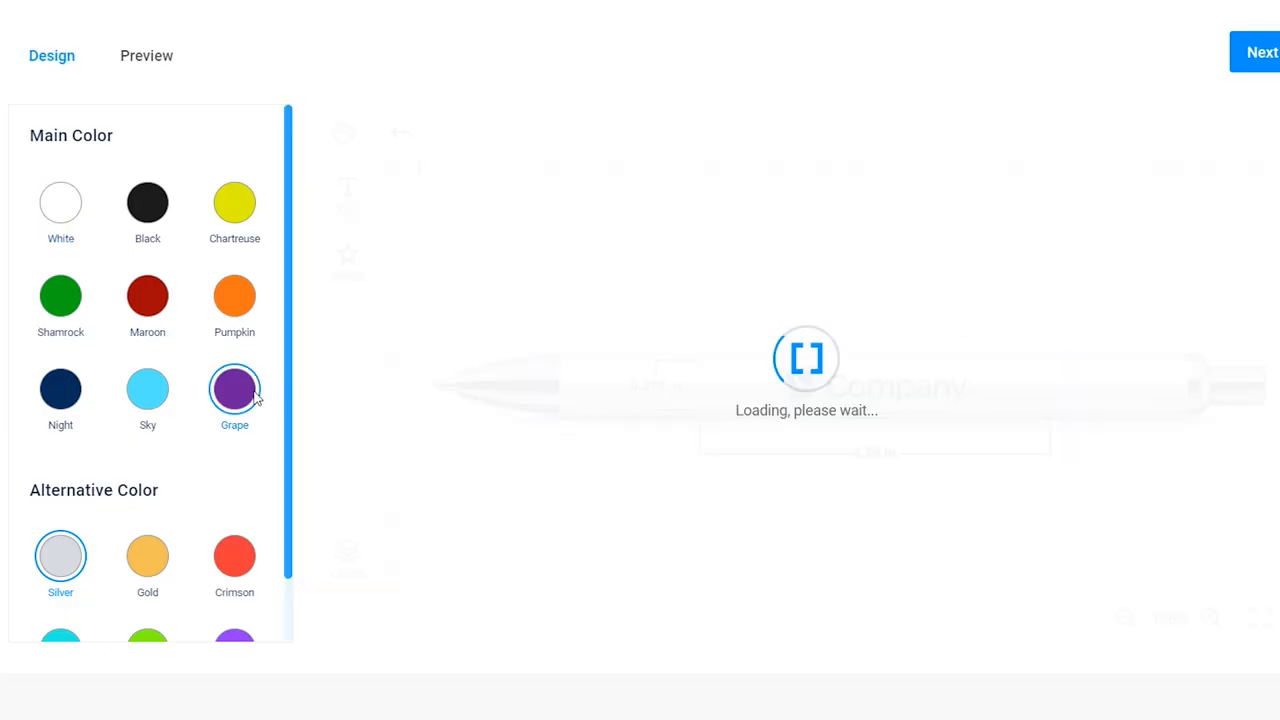
{"action": "left_click", "coordinate": [147, 555]}
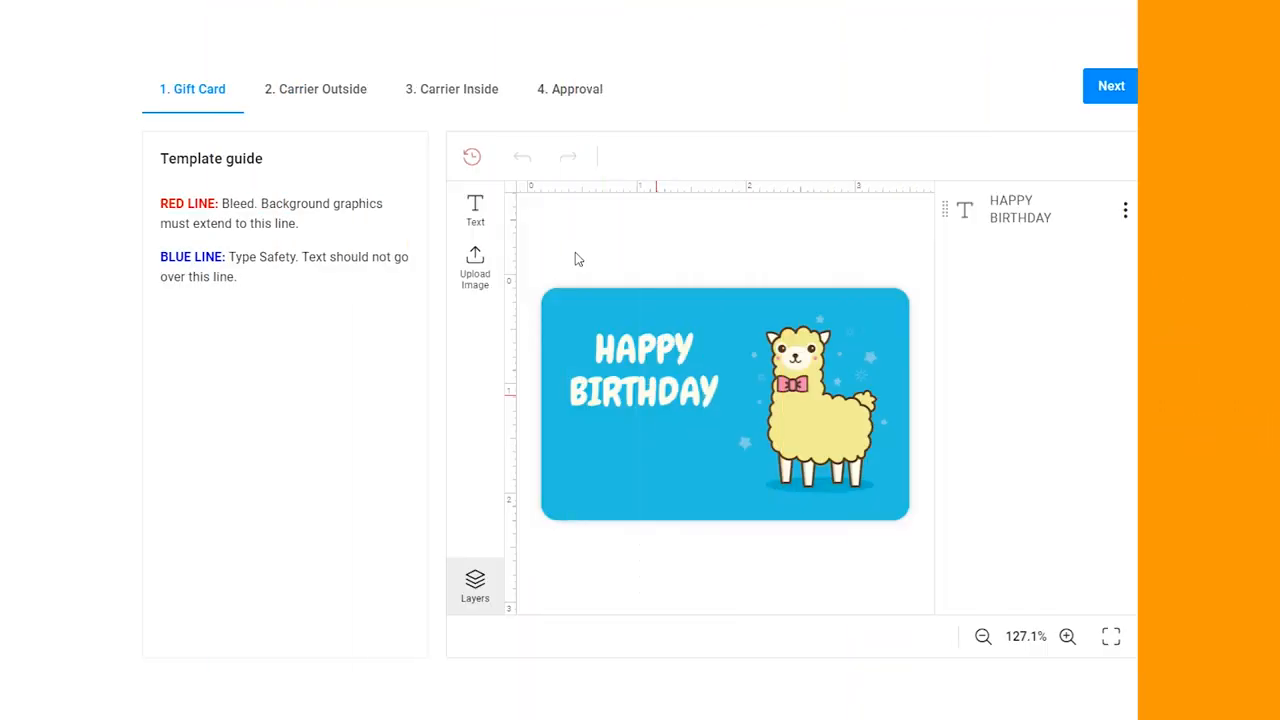
{"action": "type", "text": ", MA"}
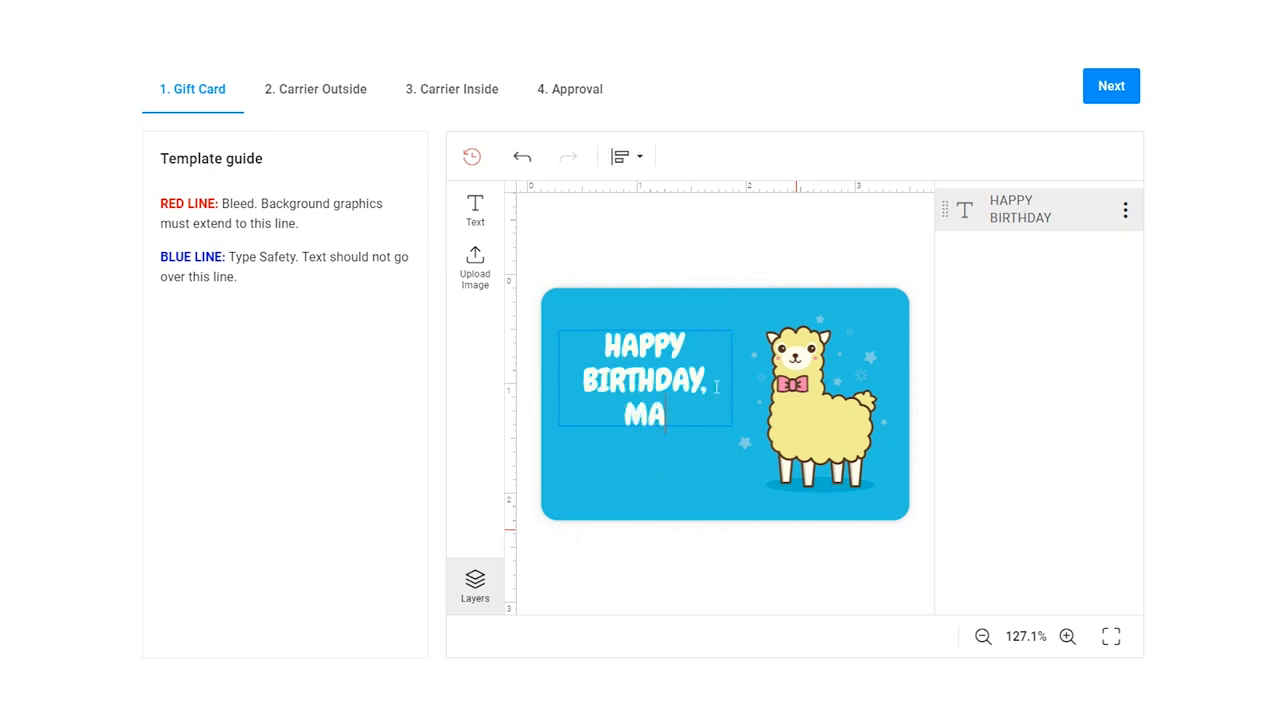
Step: On the carrier inside page, write 'Wishing you a very happy and fun-filled birthday!'
{"action": "left_click", "coordinate": [315, 89]}
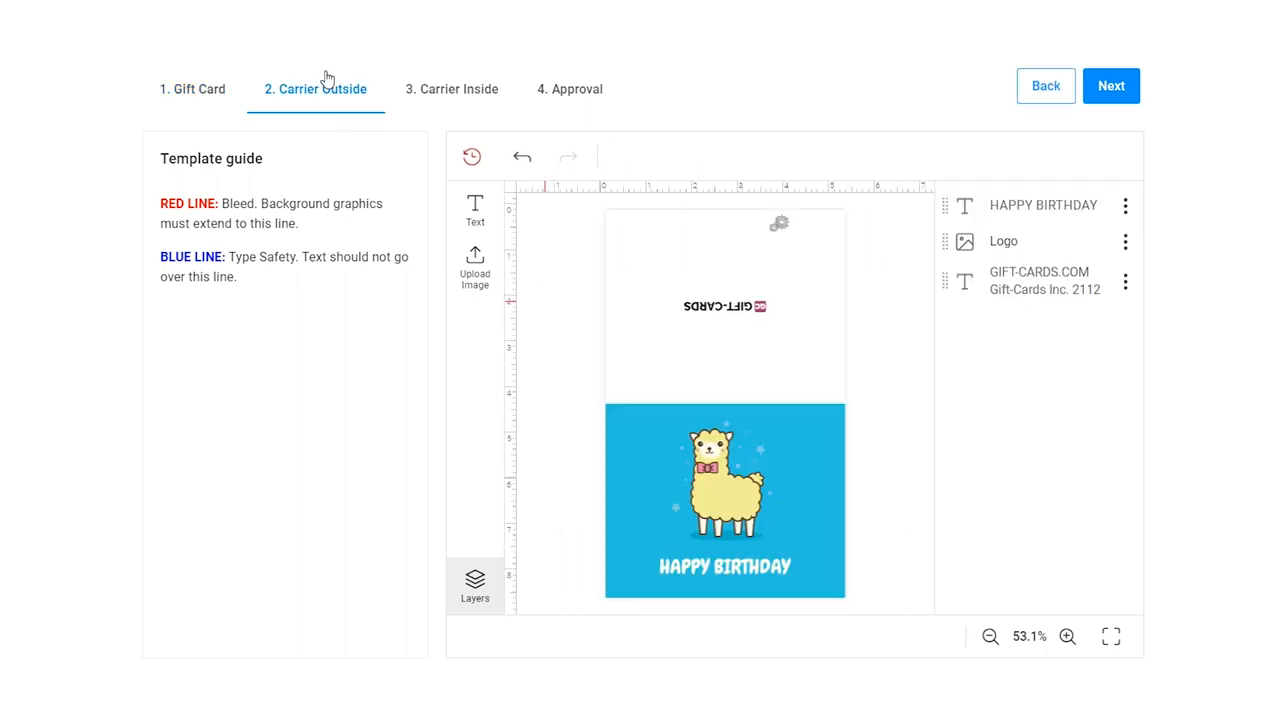
{"action": "left_click", "coordinate": [451, 89]}
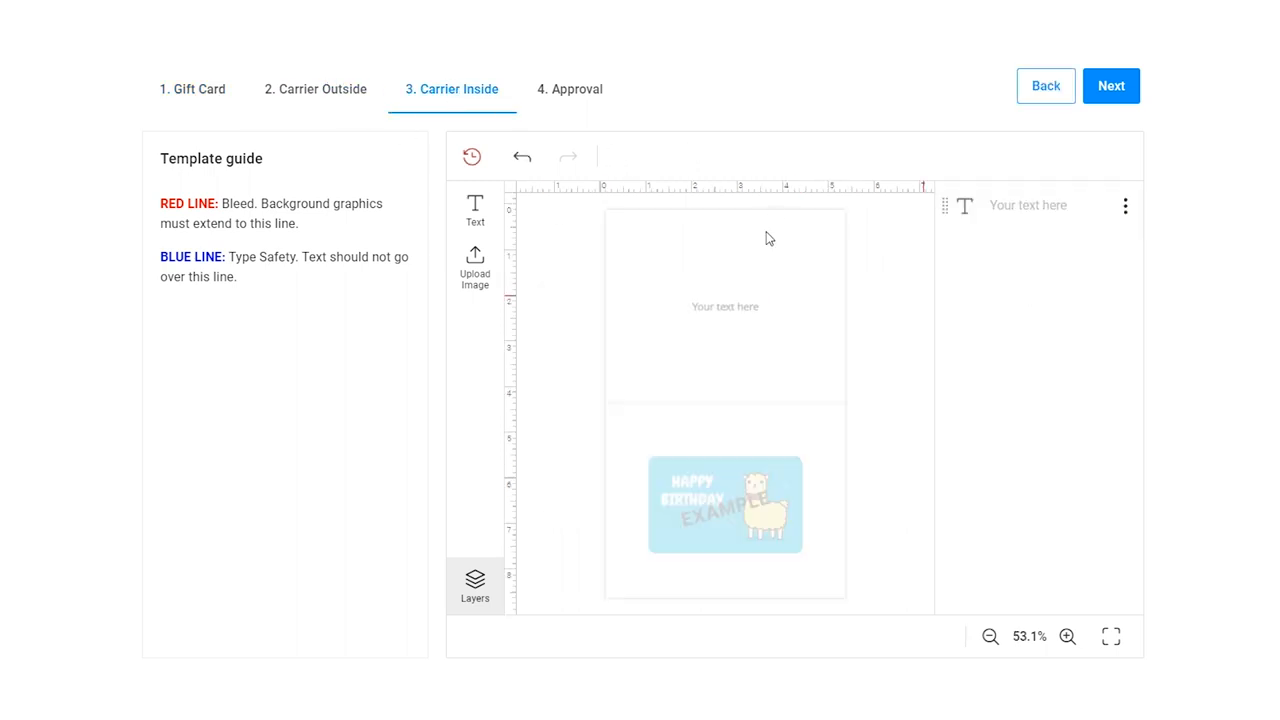
{"action": "type", "text": "Wishing you a very happy and fun-filled birthday!"}
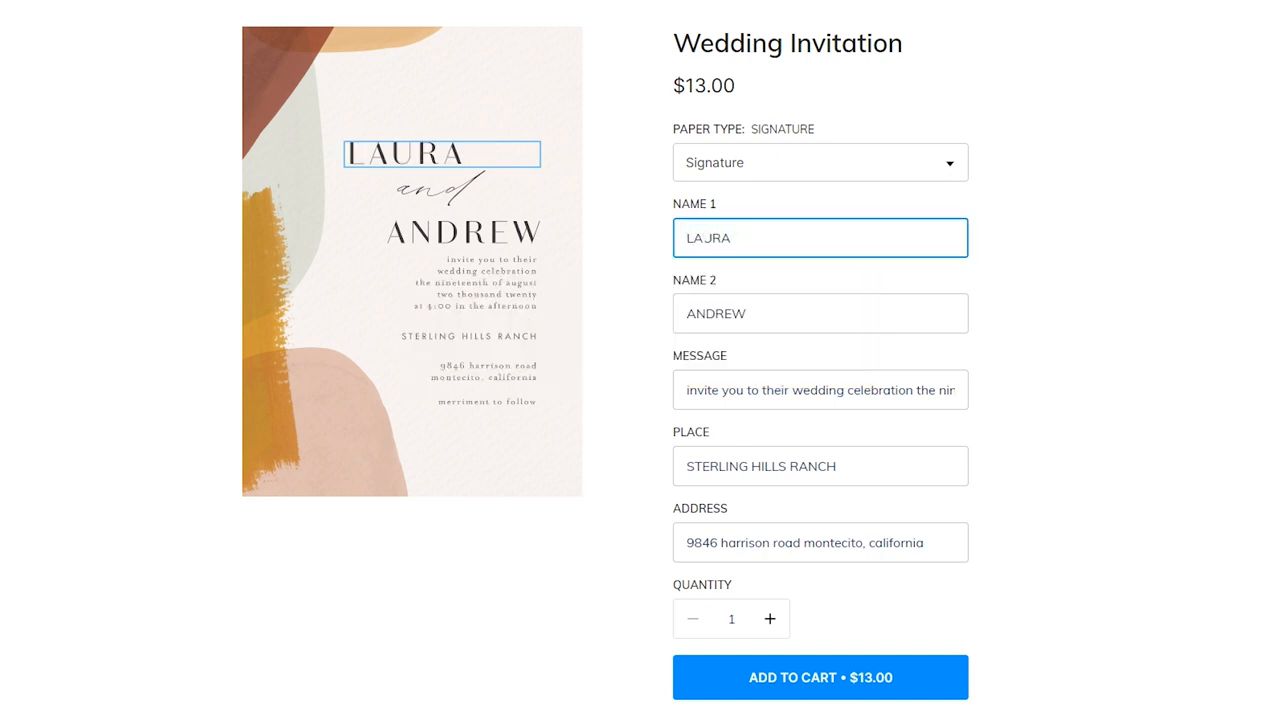
Step: Enter the name LAURA on the wedding invitation and continue
{"action": "type", "text": "LAURA"}
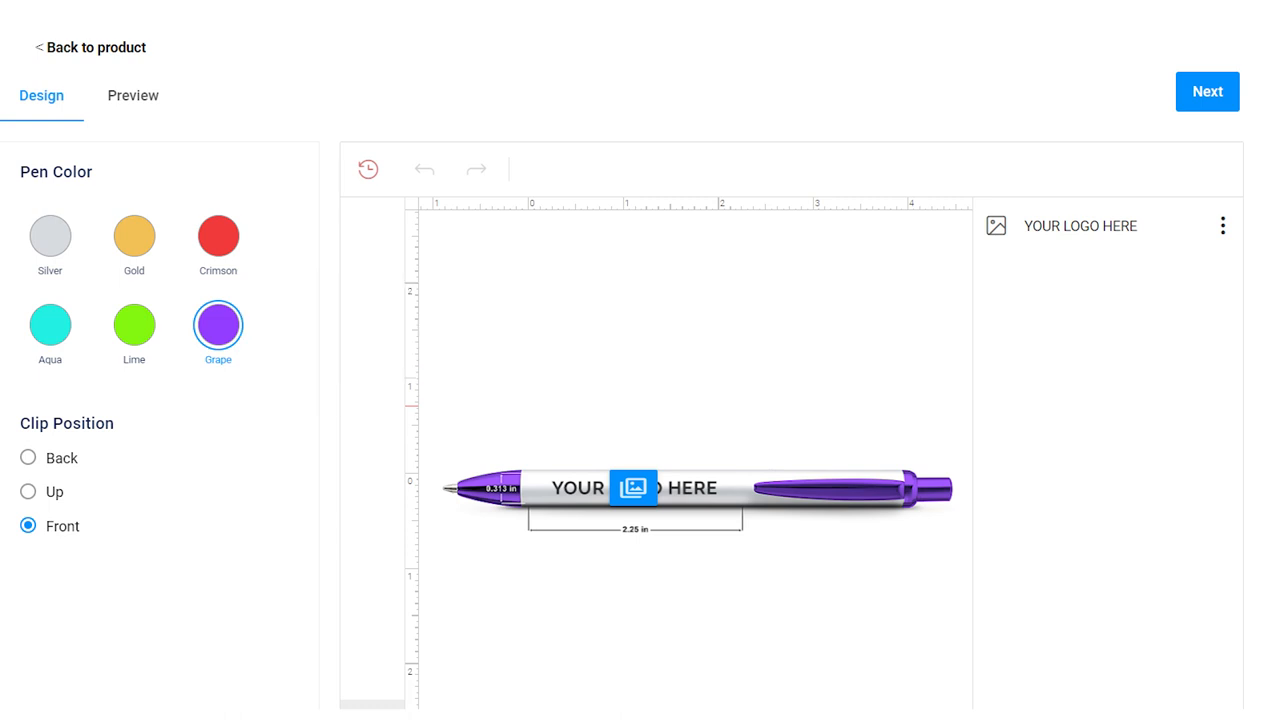
{"action": "left_click", "coordinate": [1207, 91]}
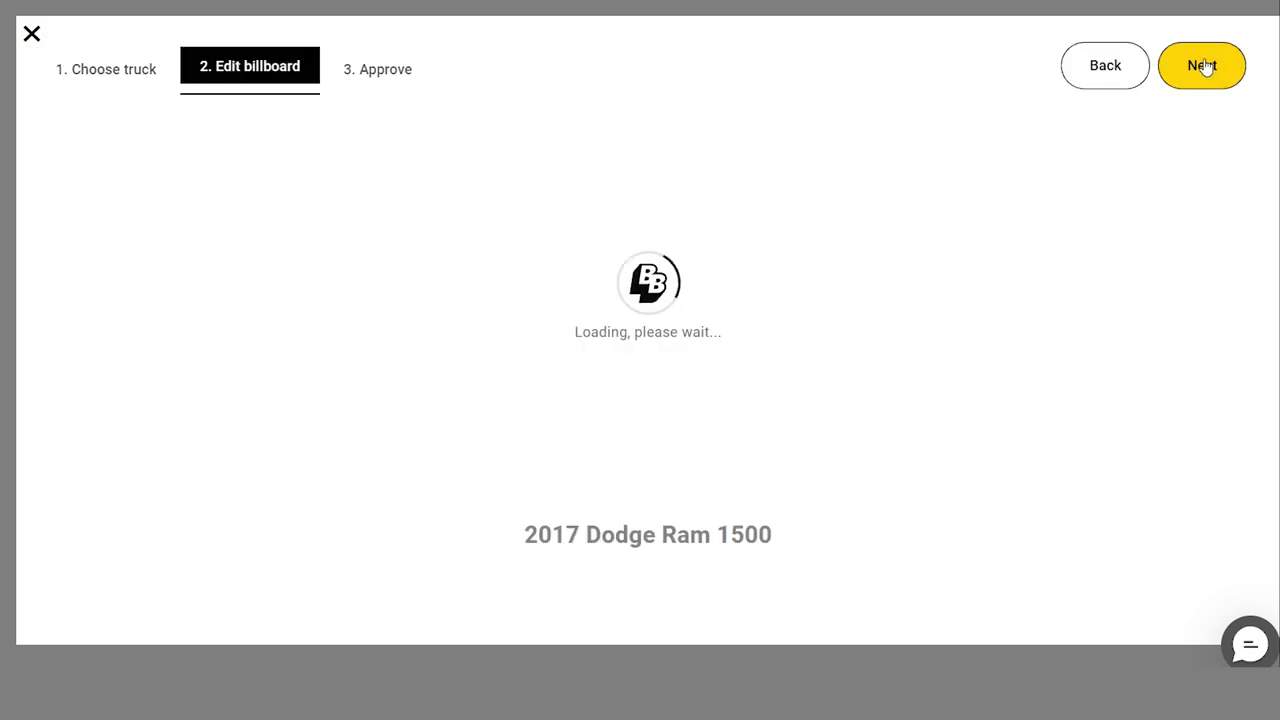
Step: Advance the billboard, then set the large calendar picture to the bird-on-blossoming-branch photo
{"action": "left_click", "coordinate": [1201, 65]}
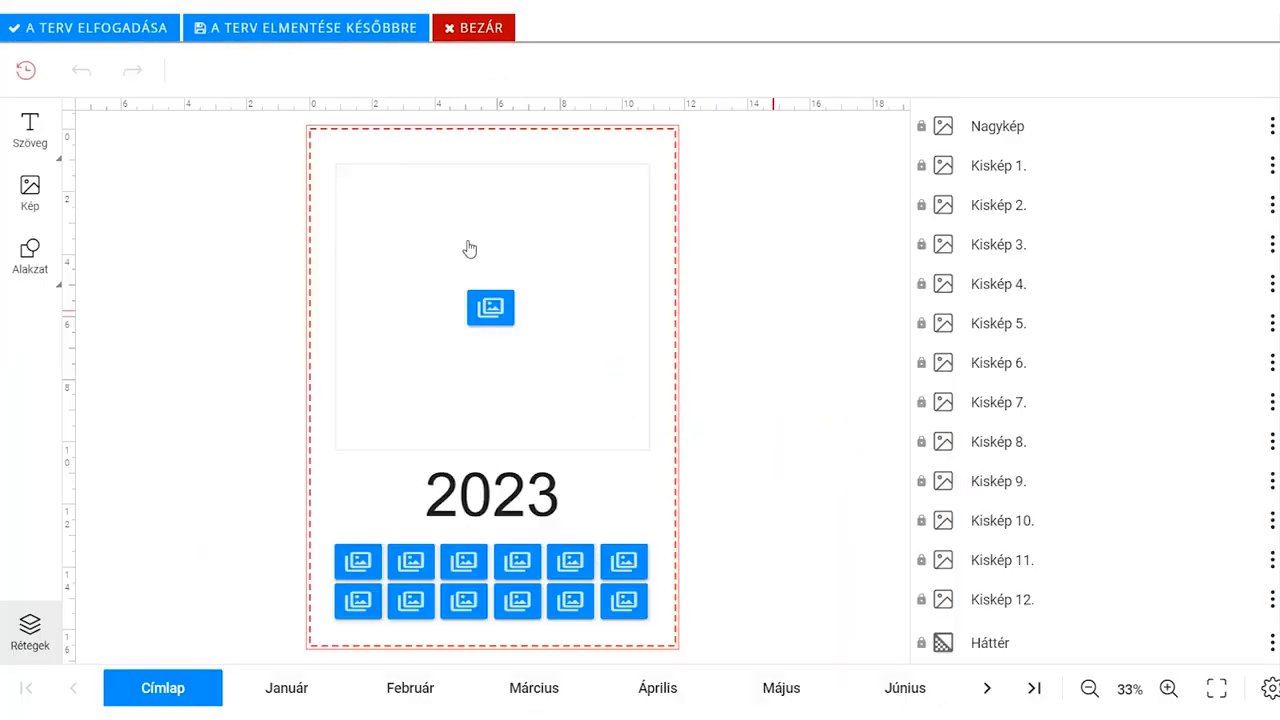
{"action": "left_click", "coordinate": [198, 688]}
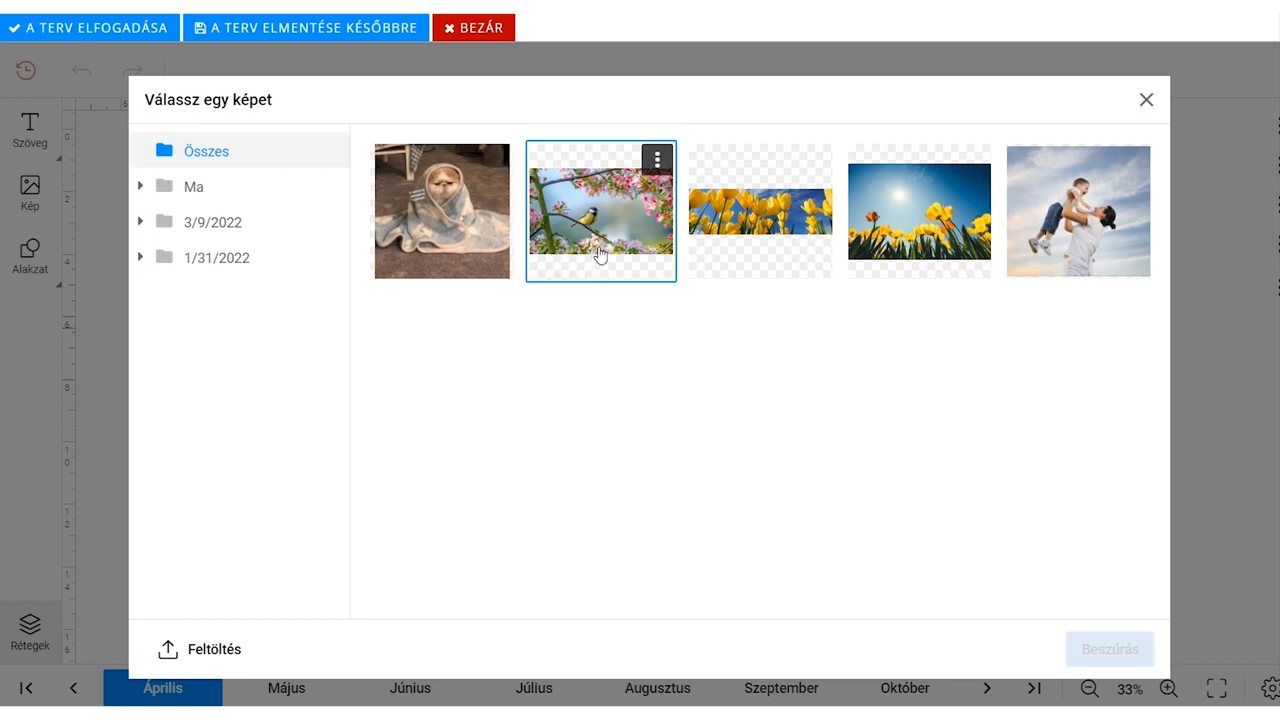
{"action": "left_click", "coordinate": [1109, 649]}
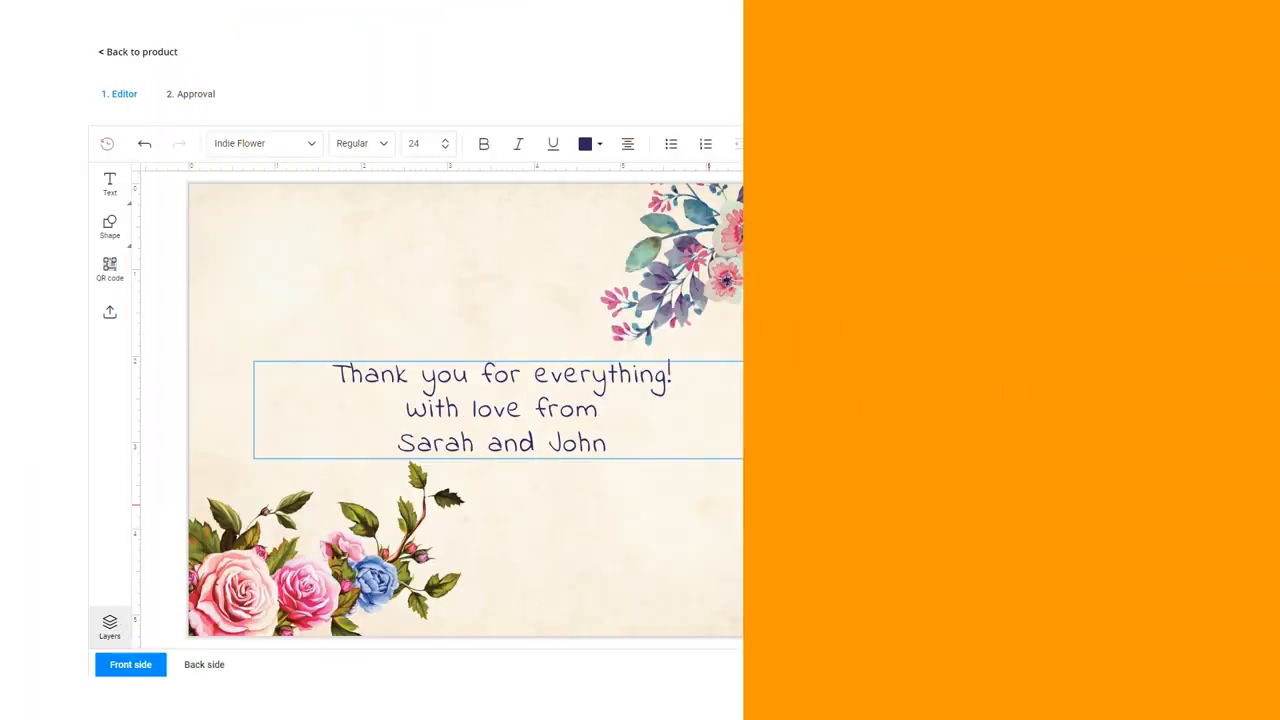
Step: Approve the thank-you card, add it to the cart, and continue past shipping to payment
{"action": "left_click", "coordinate": [195, 93]}
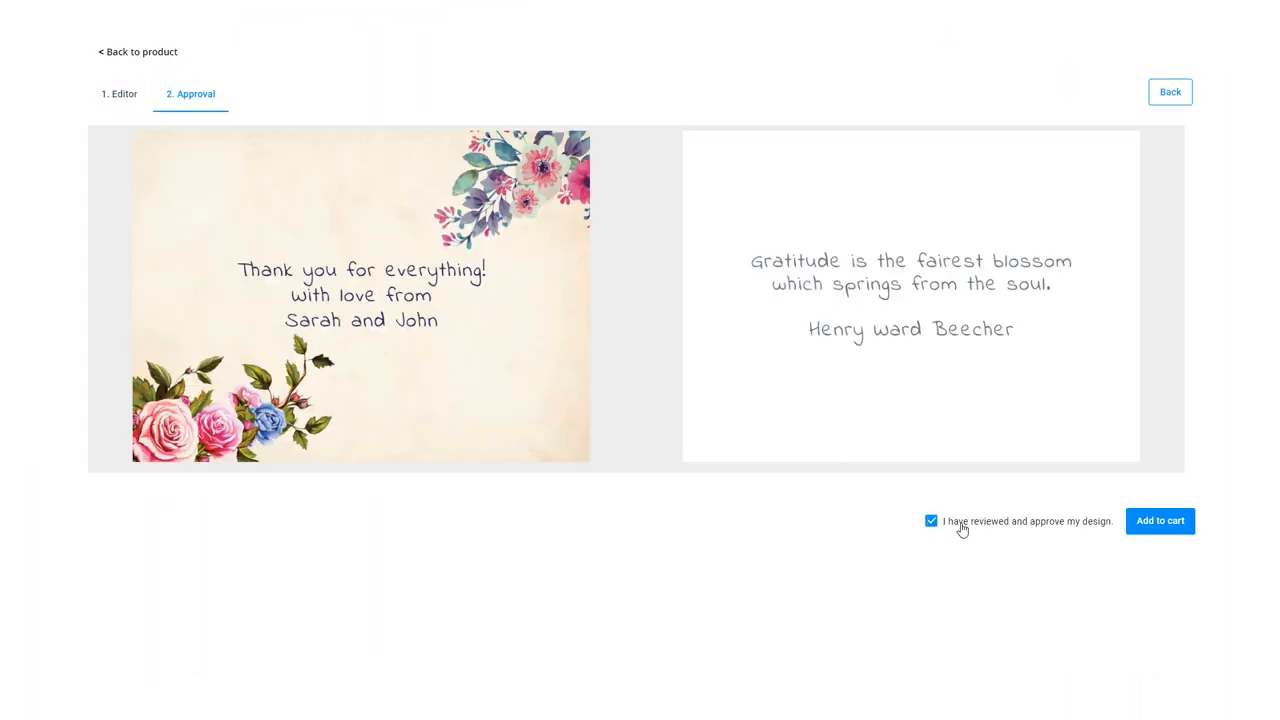
{"action": "left_click", "coordinate": [1159, 520]}
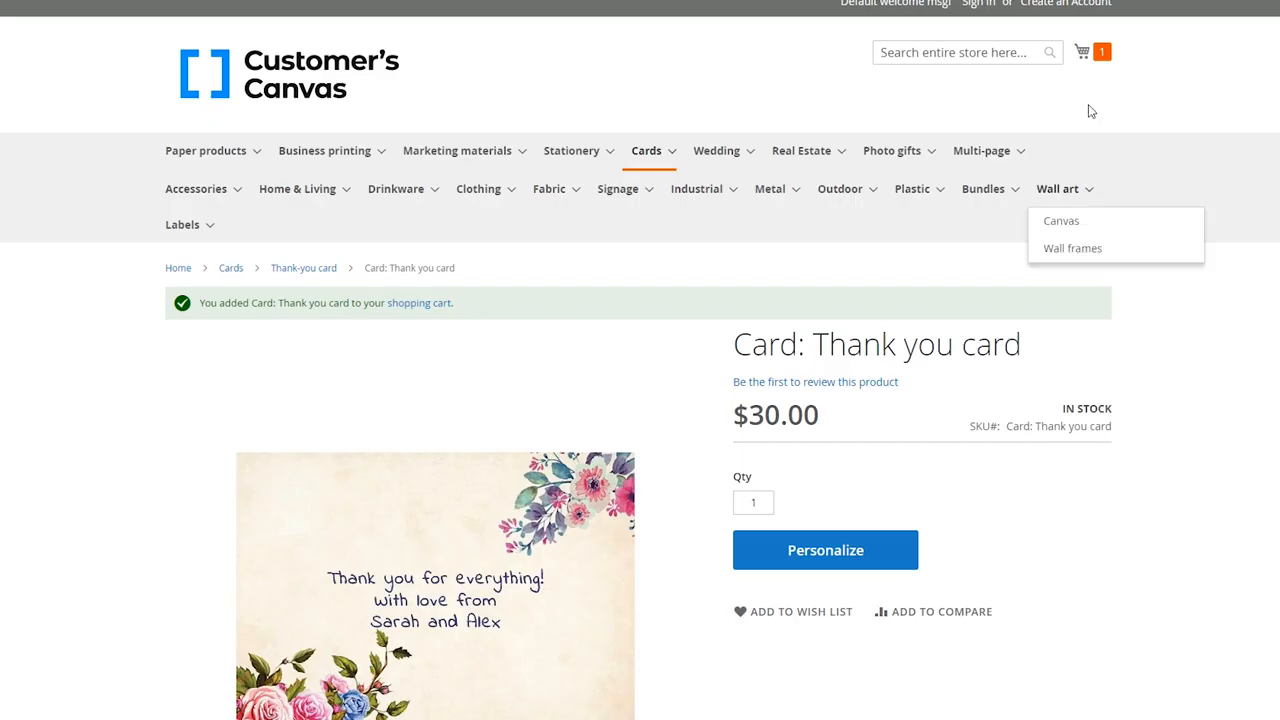
{"action": "mouse_move", "coordinate": [982, 150]}
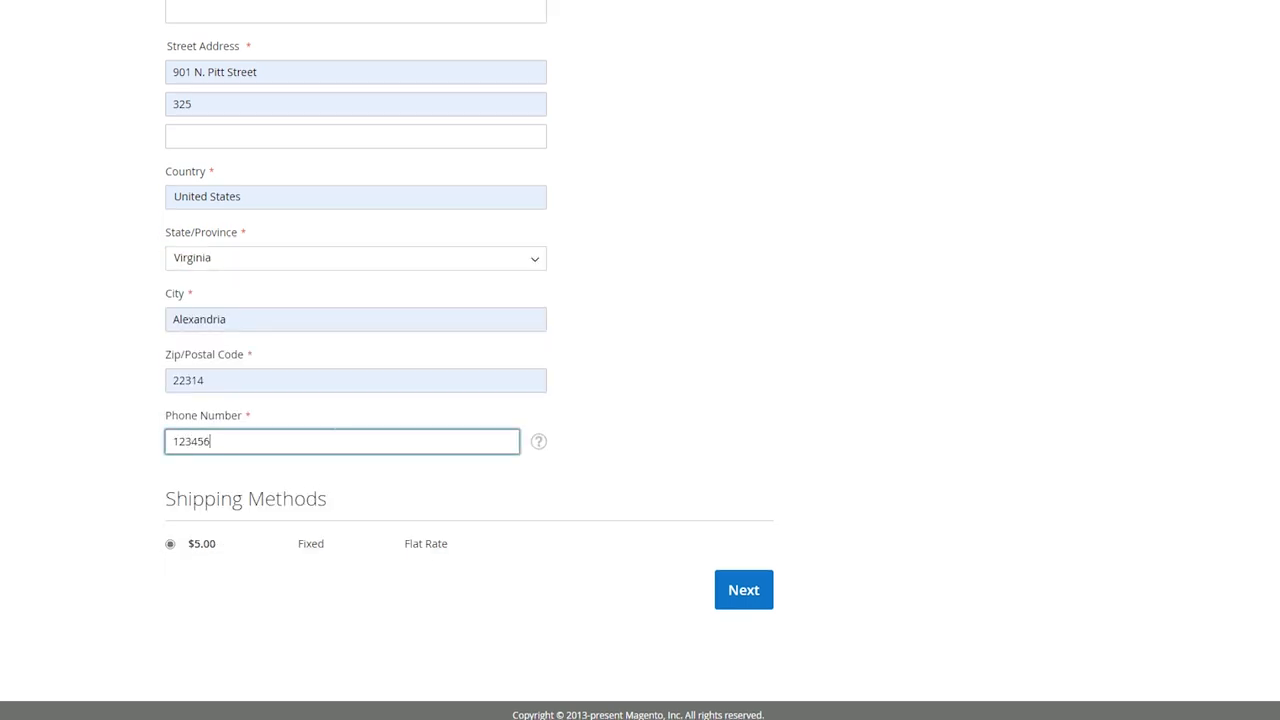
{"action": "left_click", "coordinate": [743, 589]}
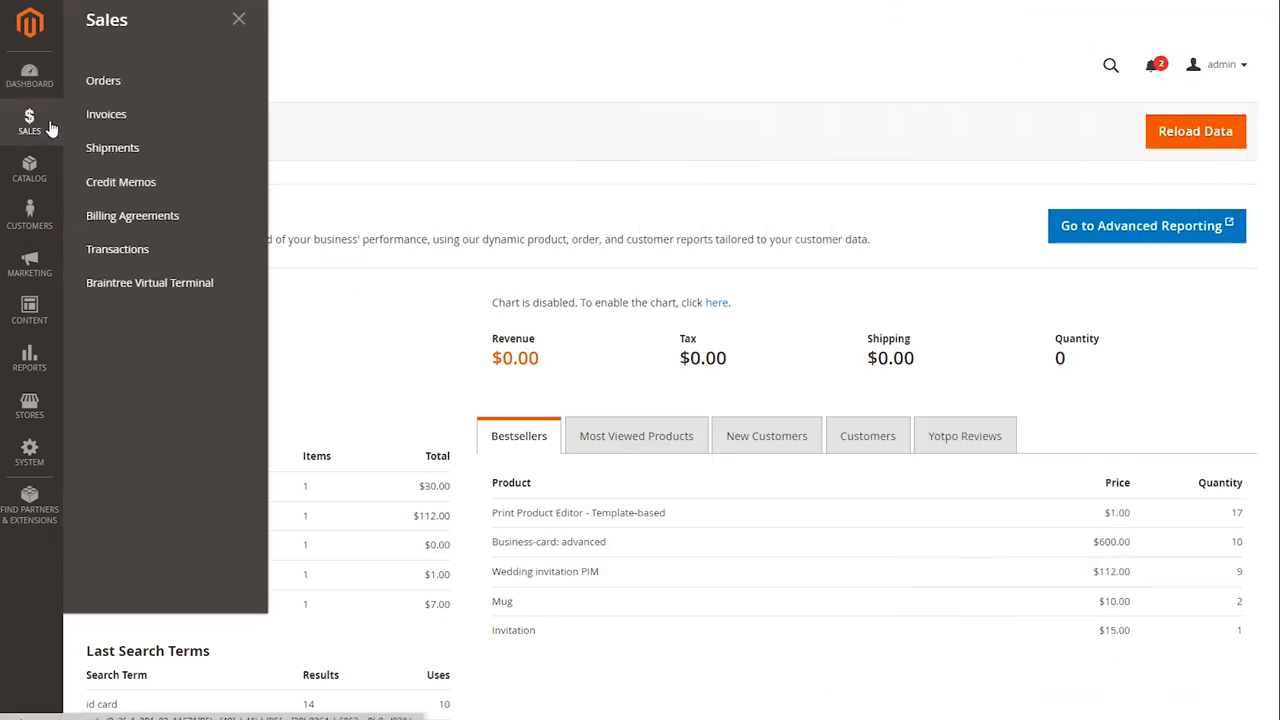
Step: Open the Sales Orders list and scroll to order #000000026
{"action": "left_click", "coordinate": [103, 80]}
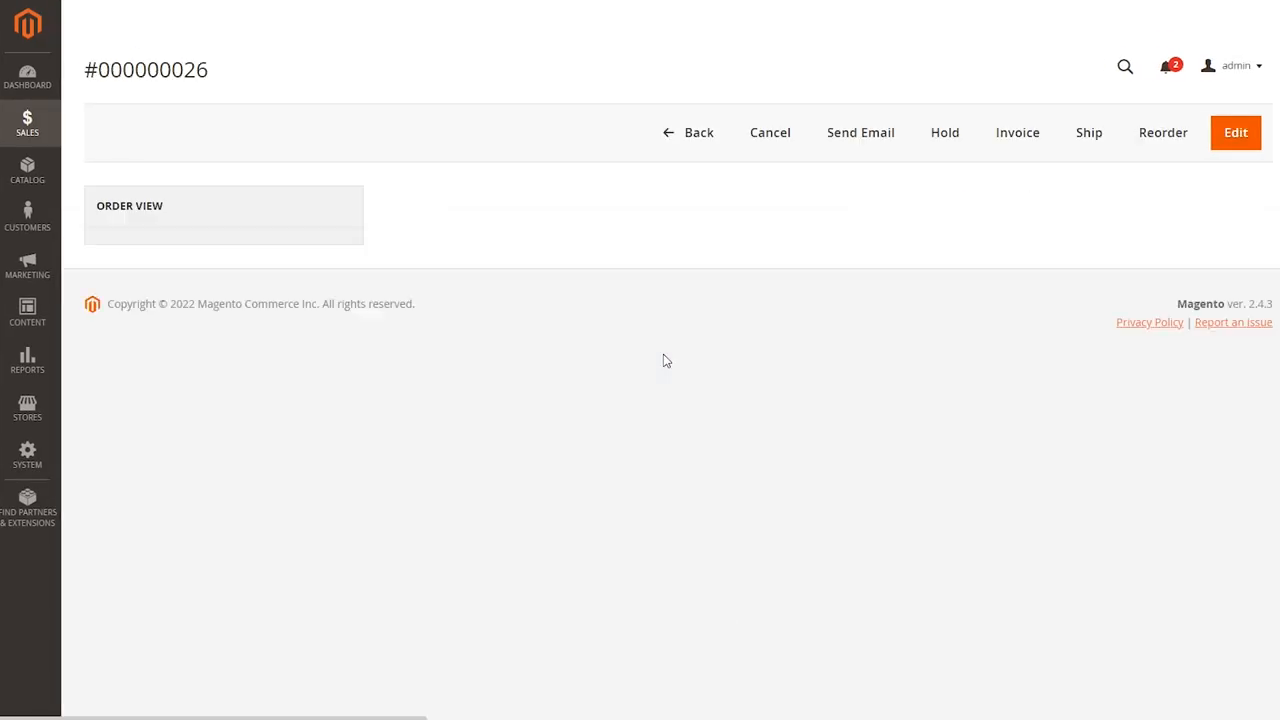
{"action": "scroll", "scroll_direction": "down", "scroll_amount": 3}
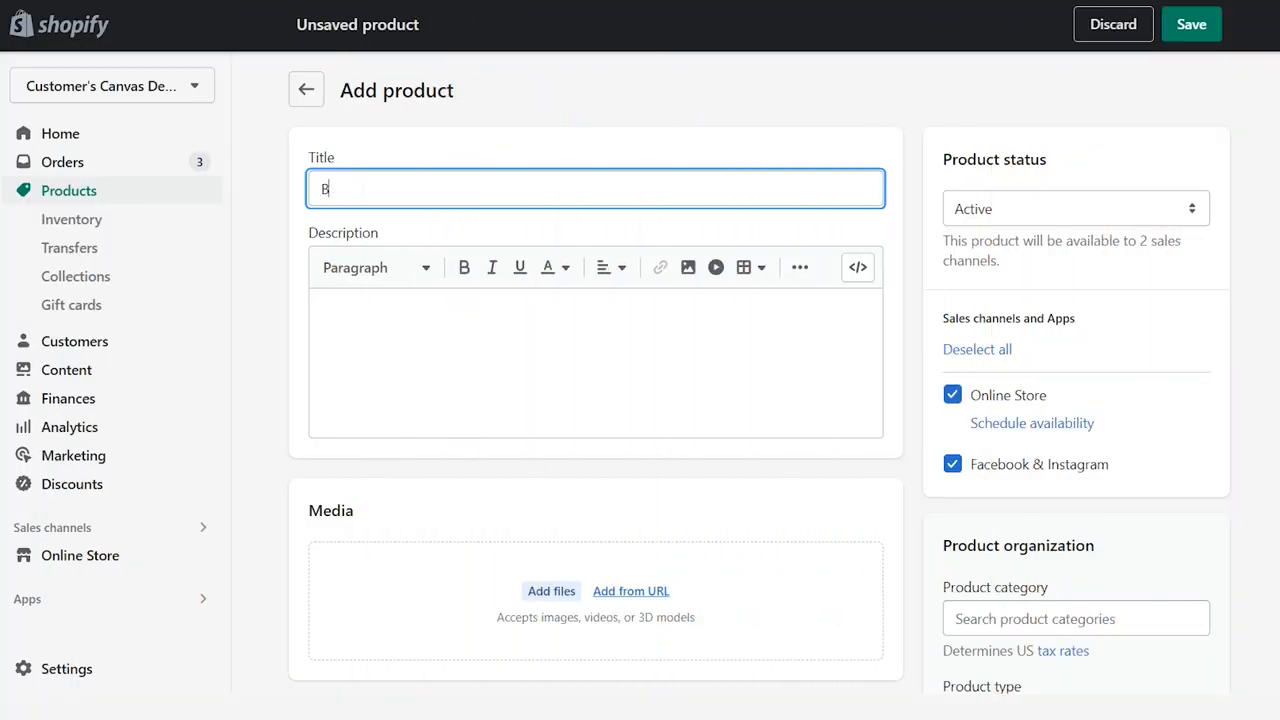
Step: Title the Shopify product 'Business card' and add Material, Color and Style options
{"action": "type", "text": "usiness card"}
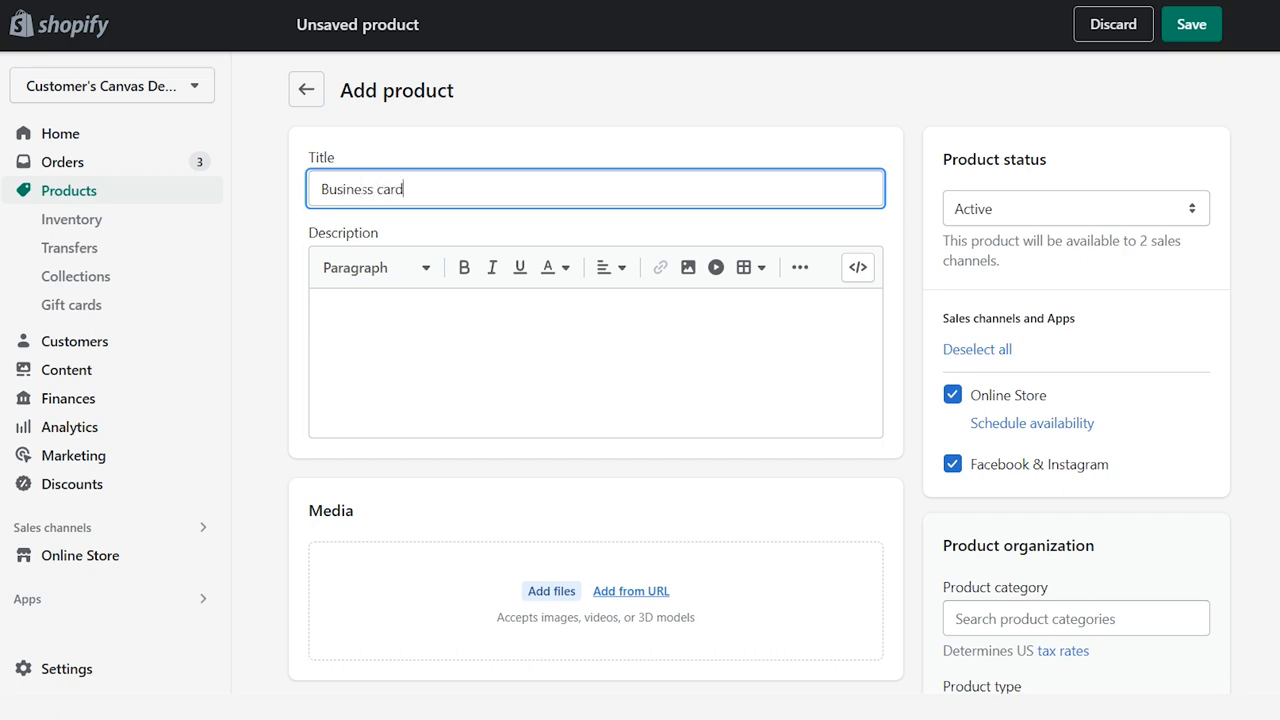
{"action": "scroll", "scroll_direction": "down", "scroll_amount": 3}
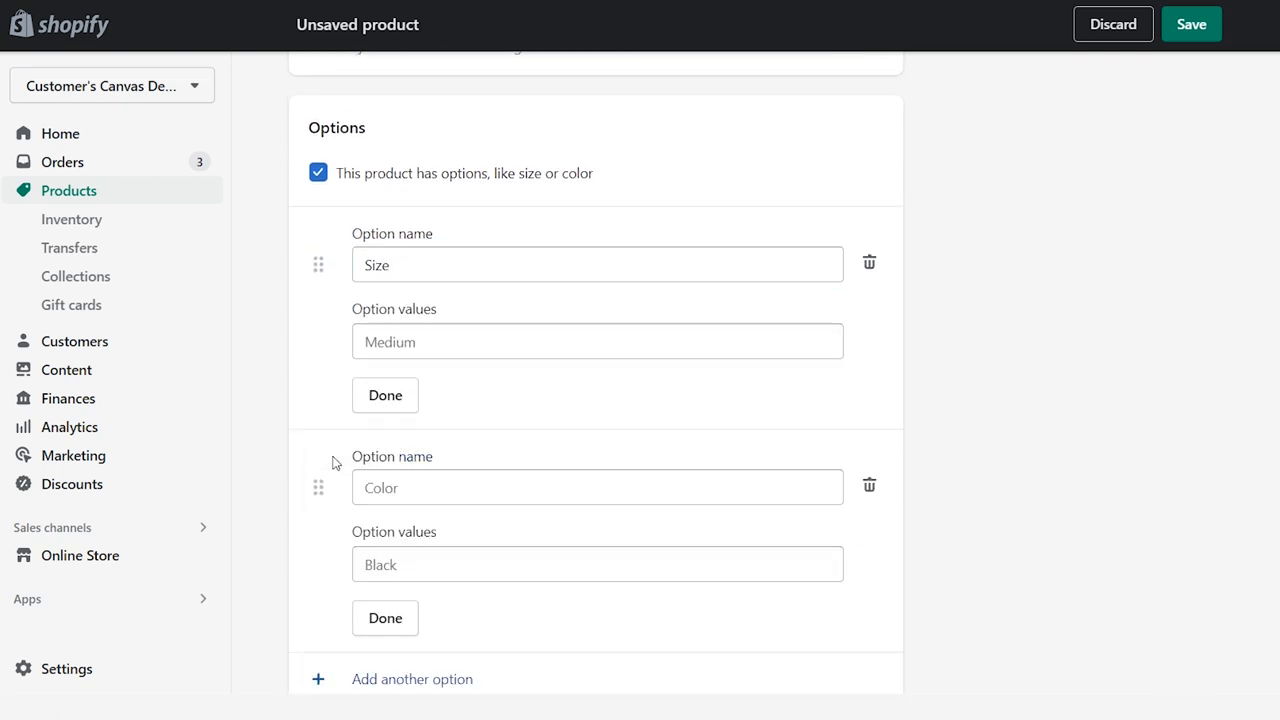
{"action": "type", "text": "Material"}
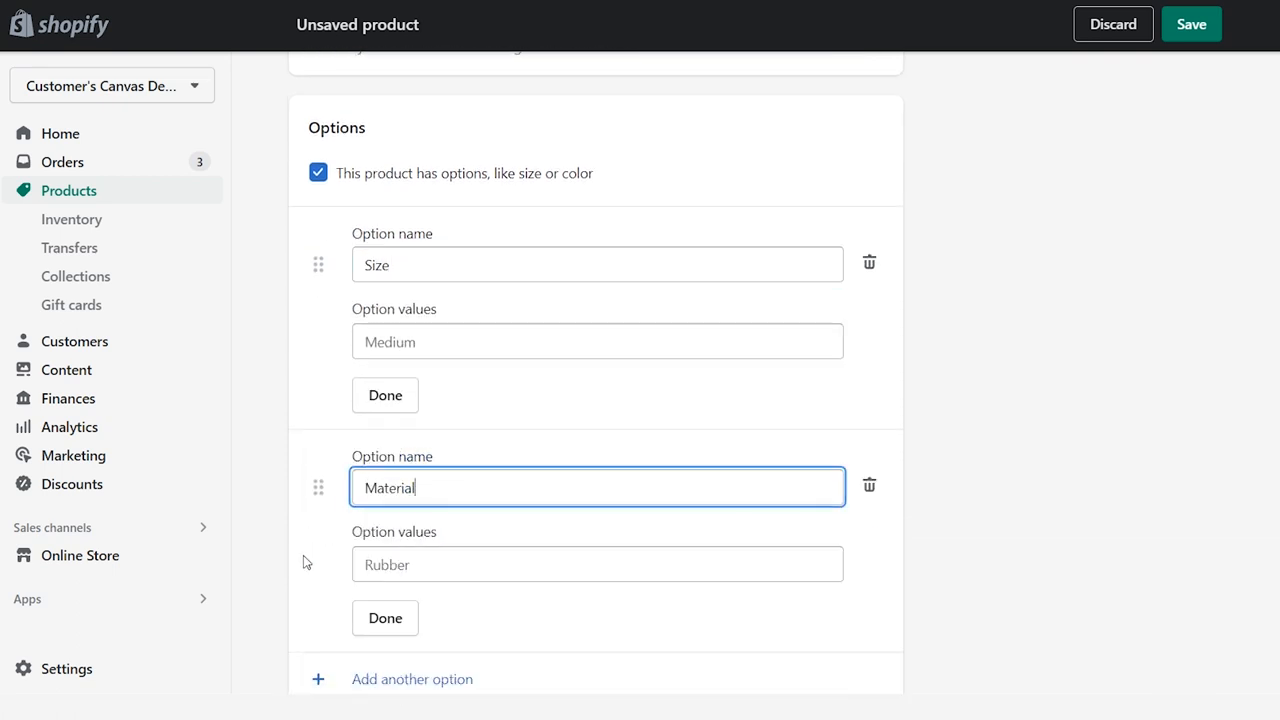
{"action": "left_click", "coordinate": [412, 679]}
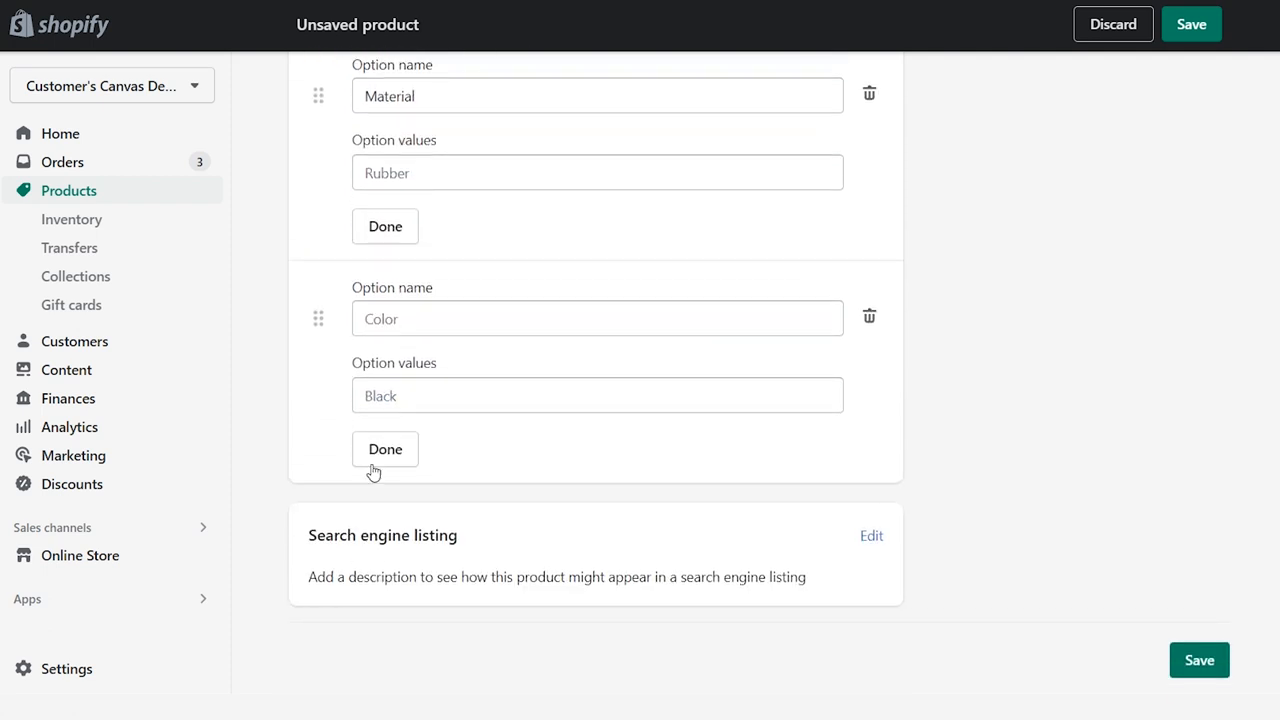
{"action": "type", "text": "Style"}
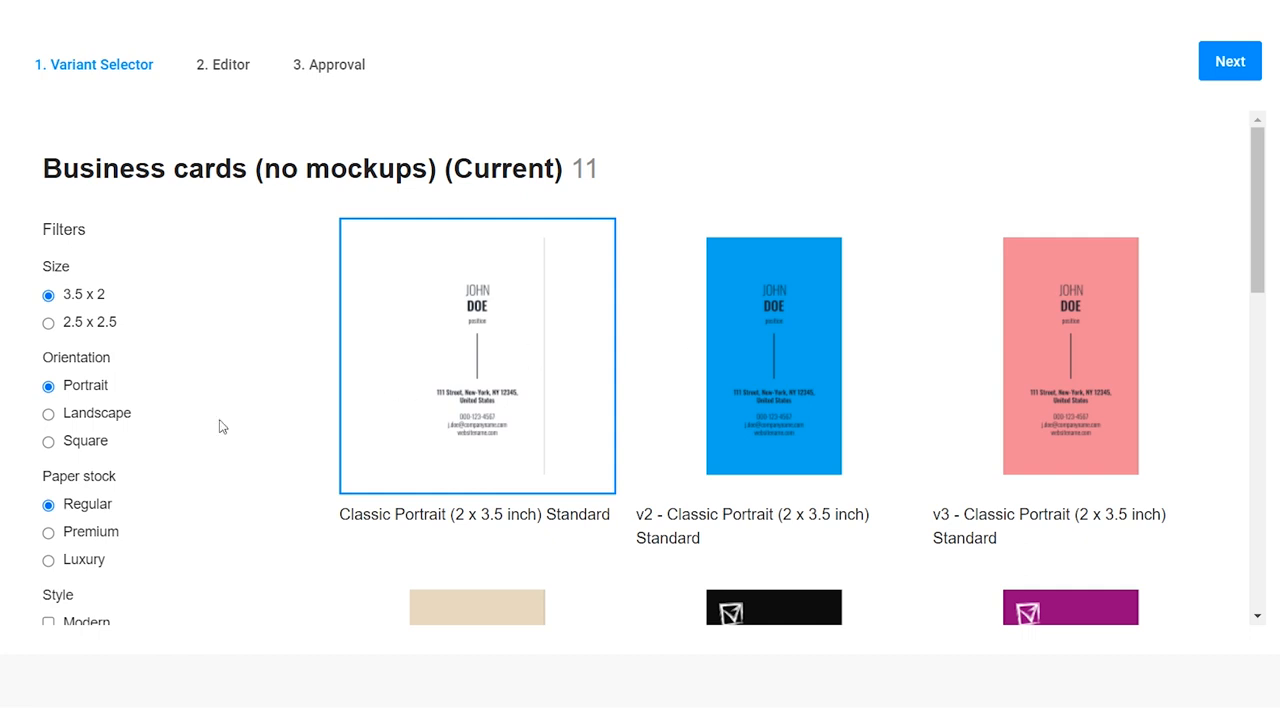
{"action": "left_click", "coordinate": [48, 322]}
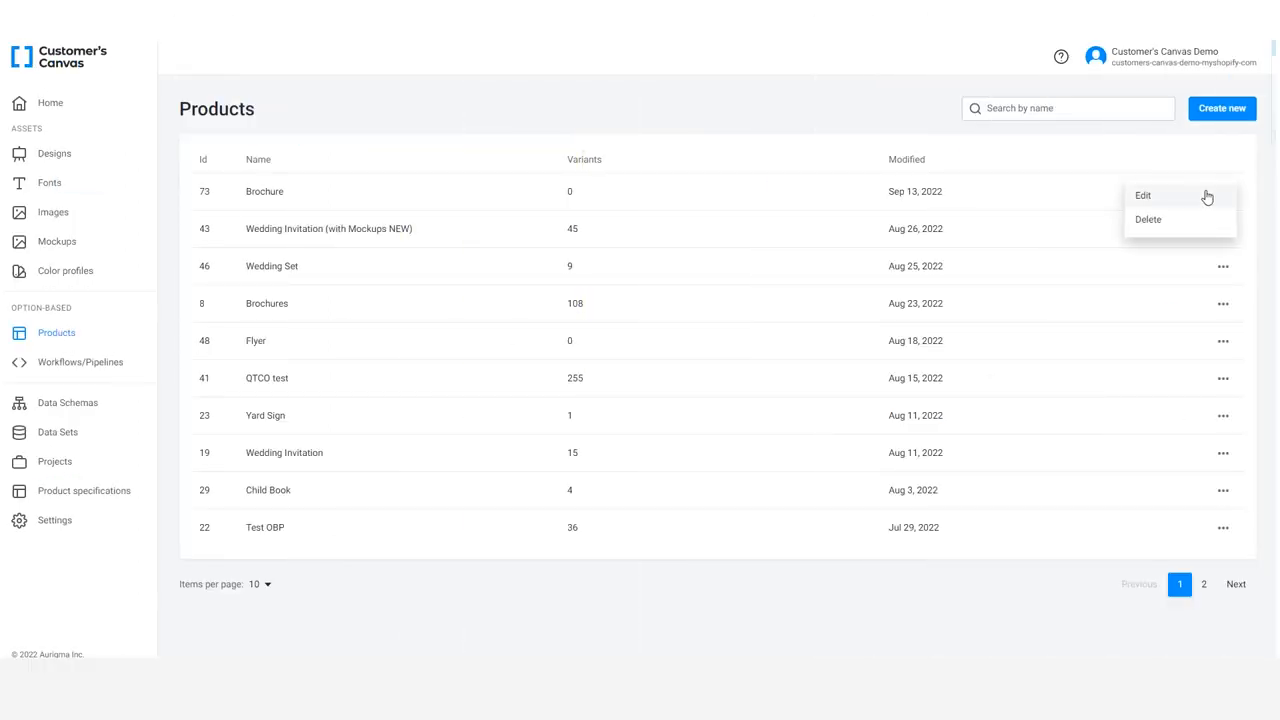
Step: Add a Size option to the Brochure with values 8.5 x 11 and 11 x 17
{"action": "left_click", "coordinate": [1143, 195]}
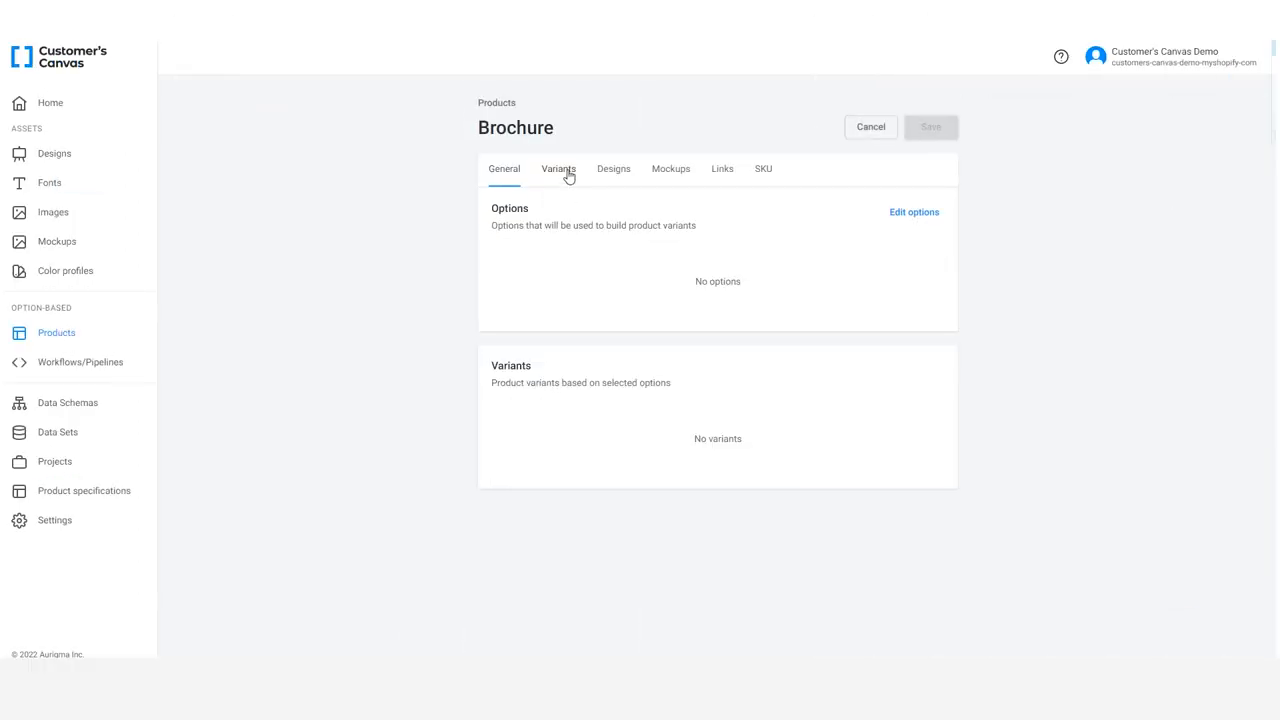
{"action": "left_click", "coordinate": [913, 211]}
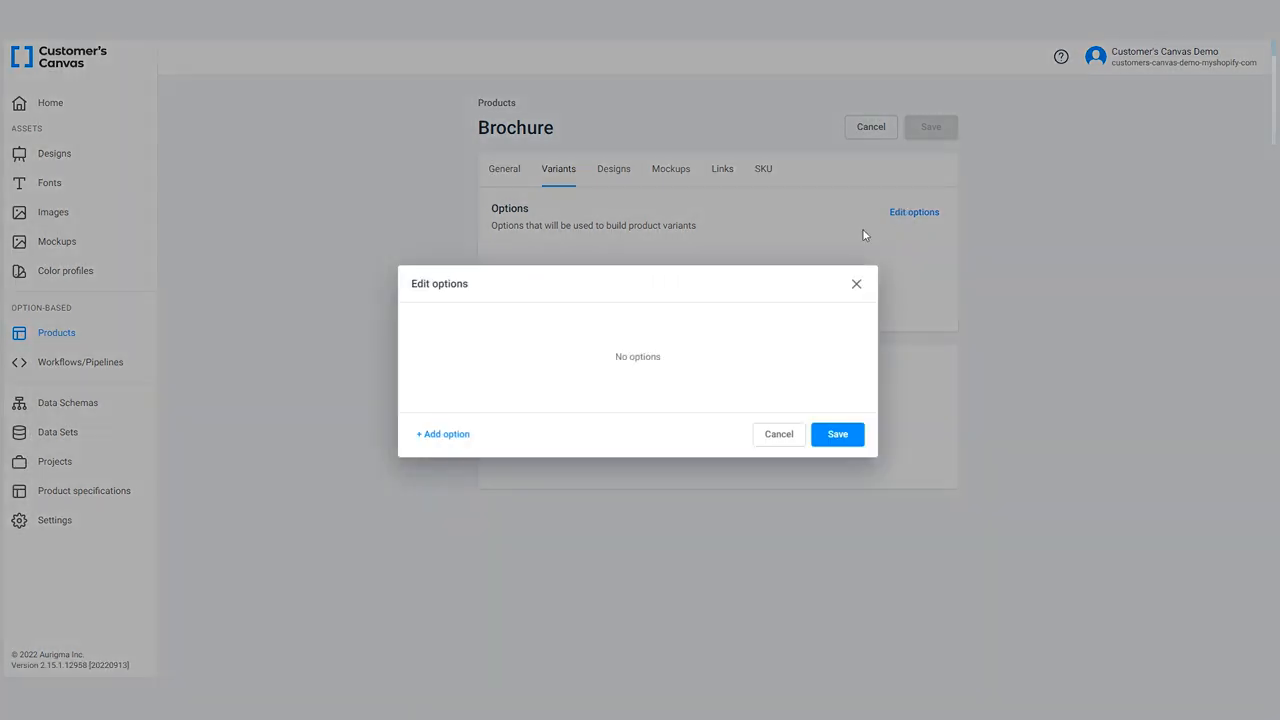
{"action": "left_click", "coordinate": [442, 433]}
{"action": "type", "text": "11"}
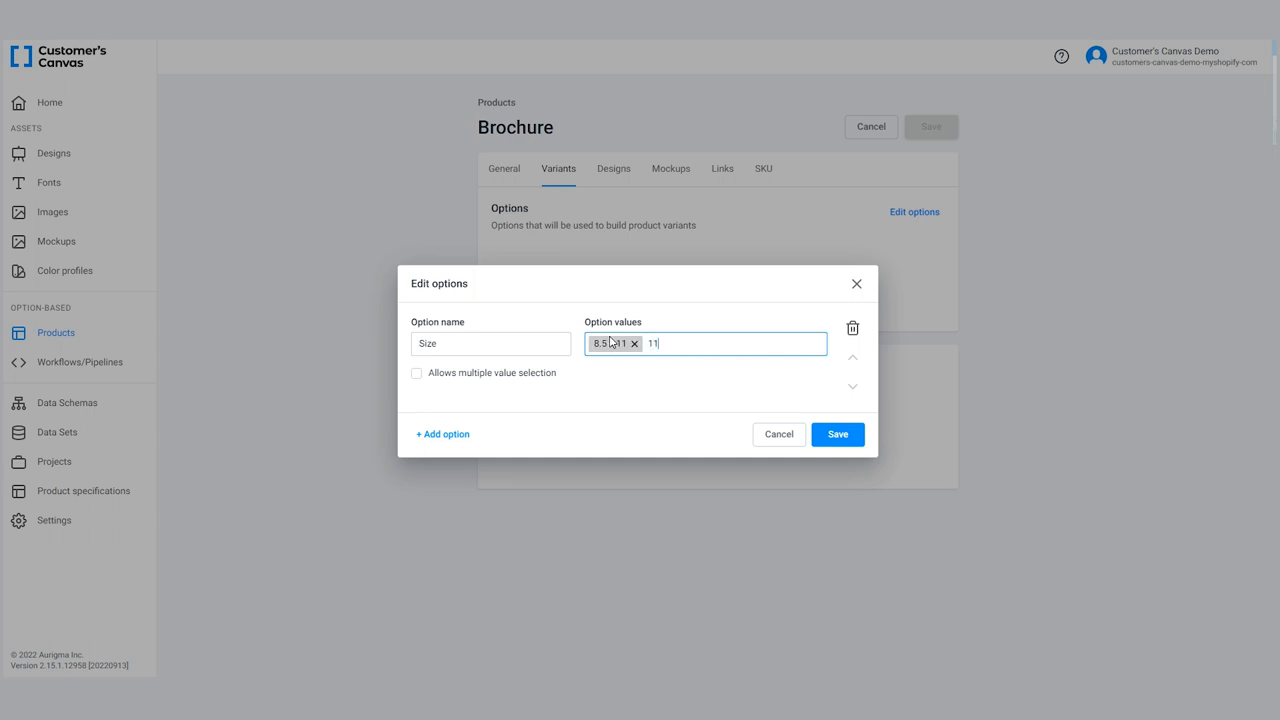
{"action": "key", "text": "Enter"}
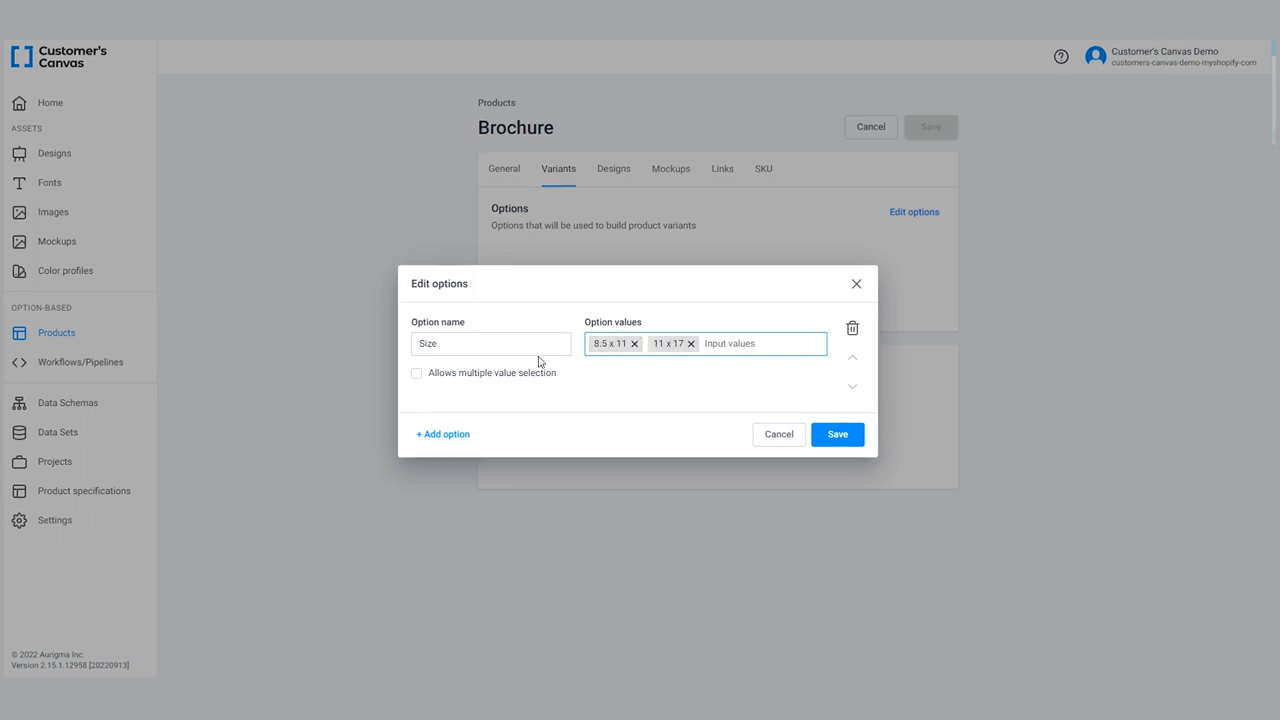
Step: Type 'Paper', then search 'pen' and open the Pen - Multicolor specification
{"action": "type", "text": "Paper"}
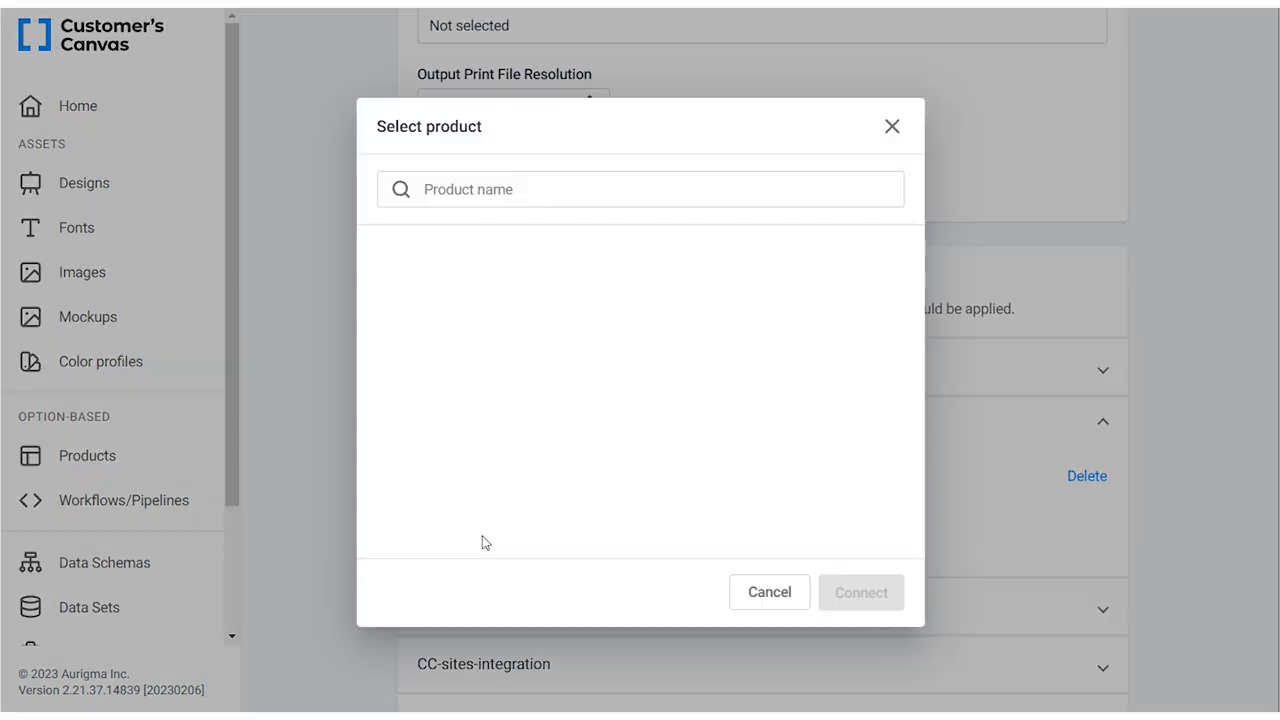
{"action": "type", "text": "pen"}
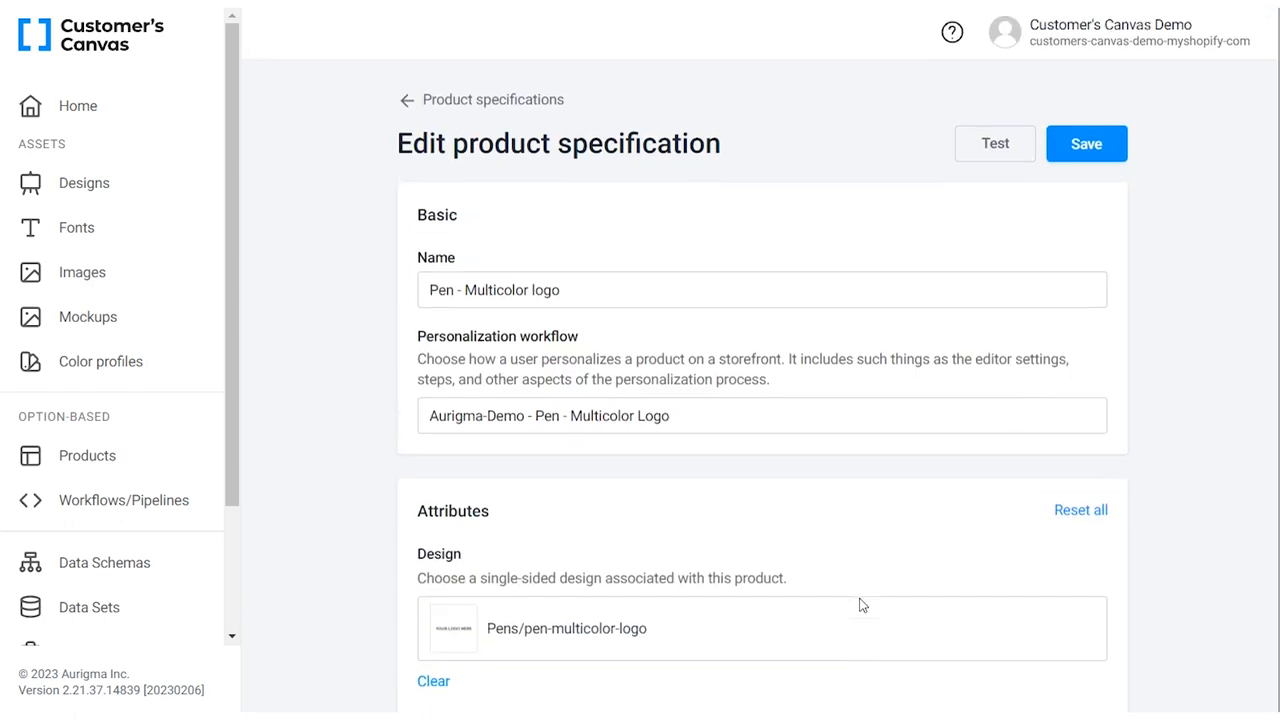
{"action": "left_click", "coordinate": [1086, 143]}
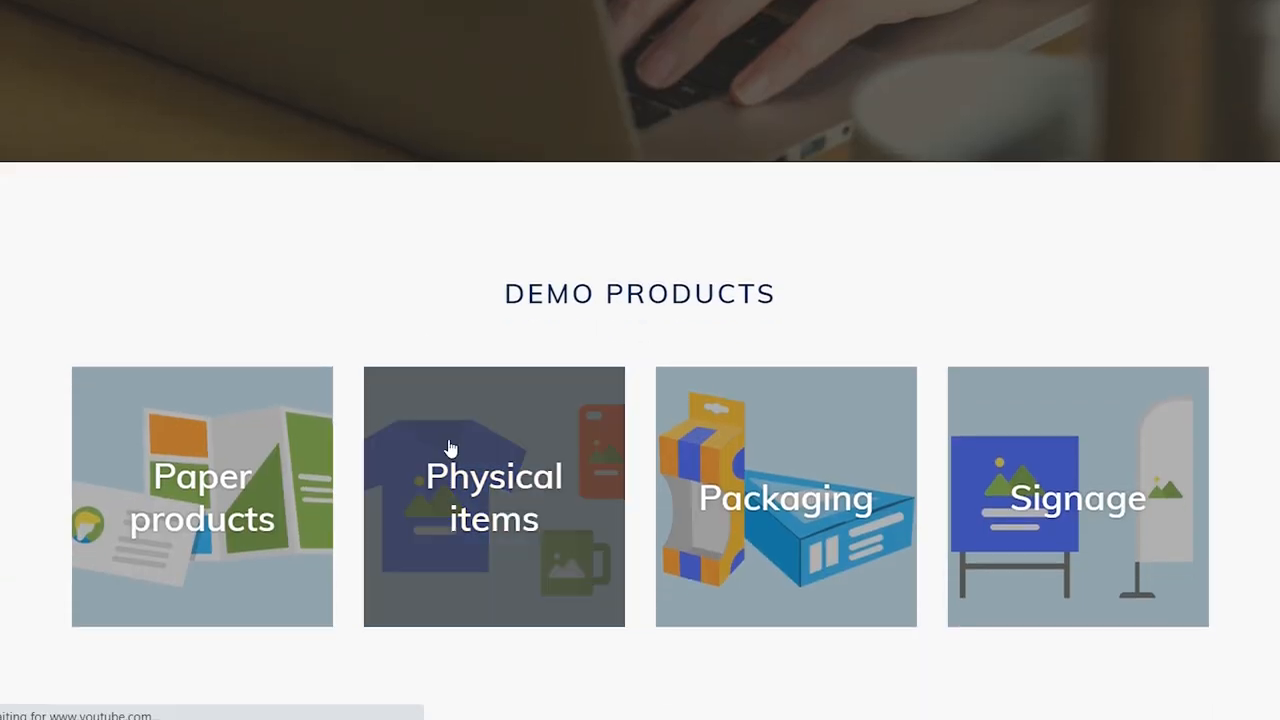
Step: From Physical items, open a product and launch its design editor
{"action": "left_click", "coordinate": [493, 496]}
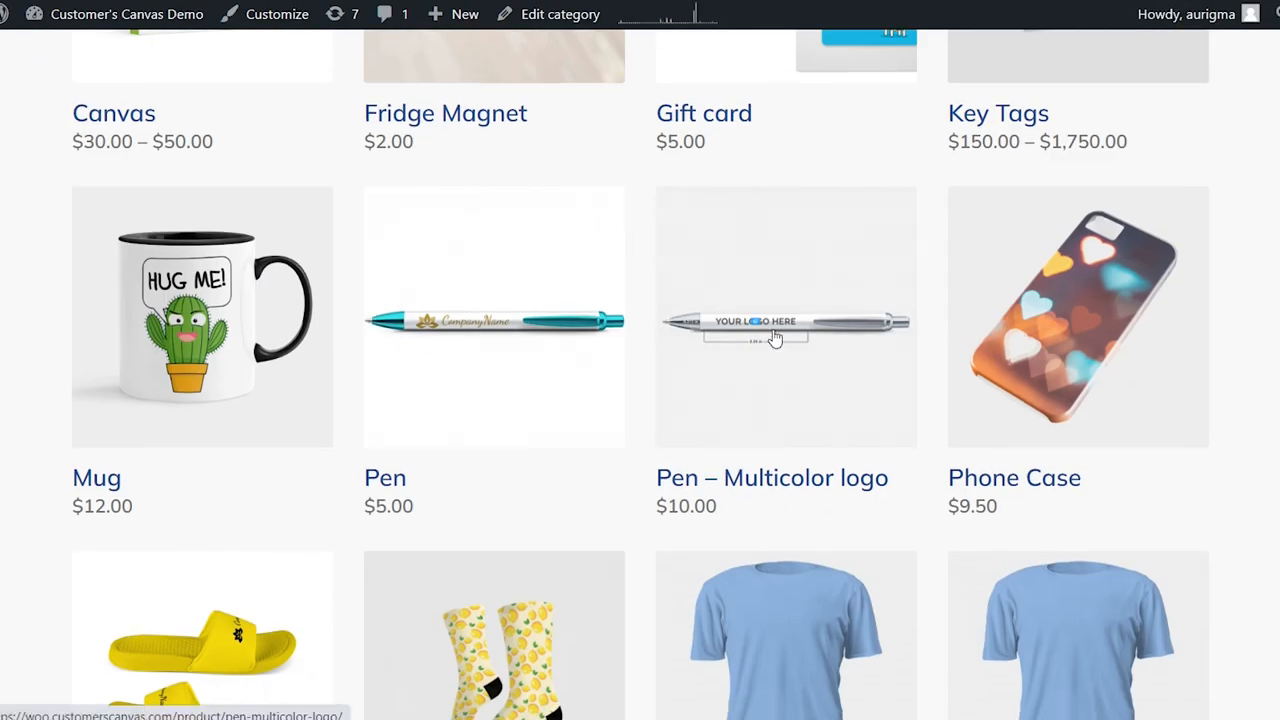
{"action": "left_click", "coordinate": [201, 317]}
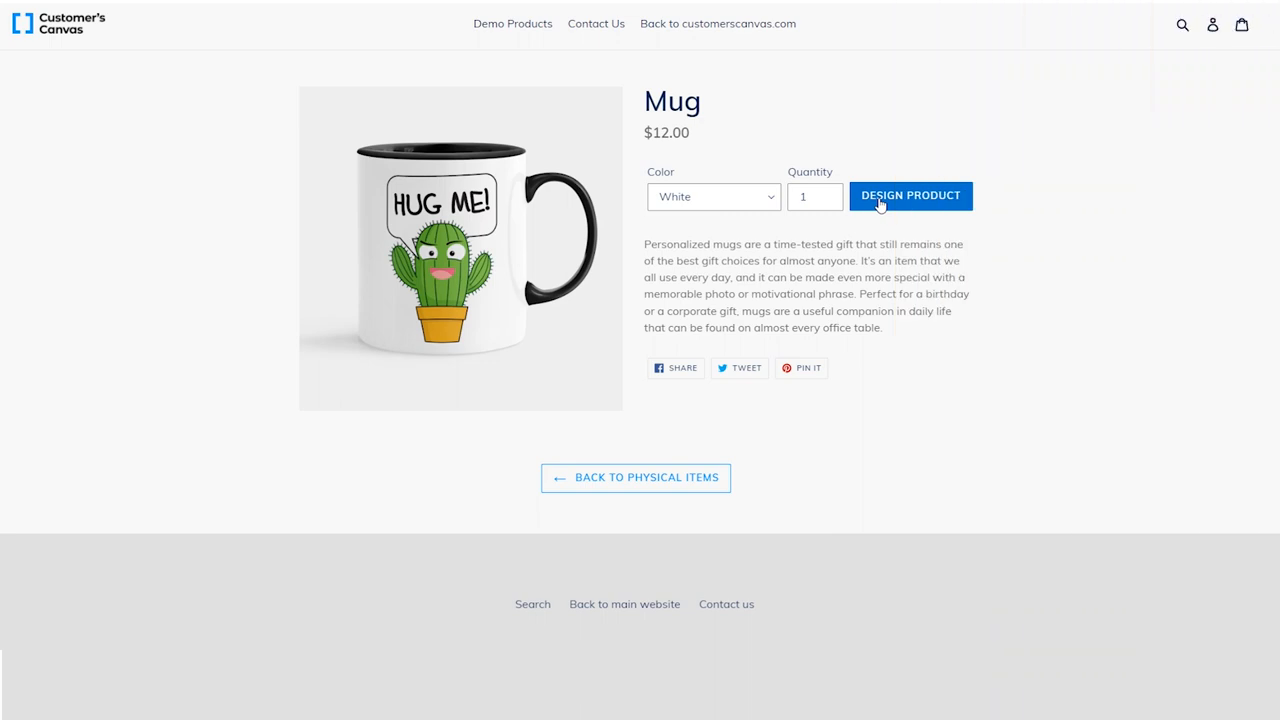
{"action": "left_click", "coordinate": [910, 195]}
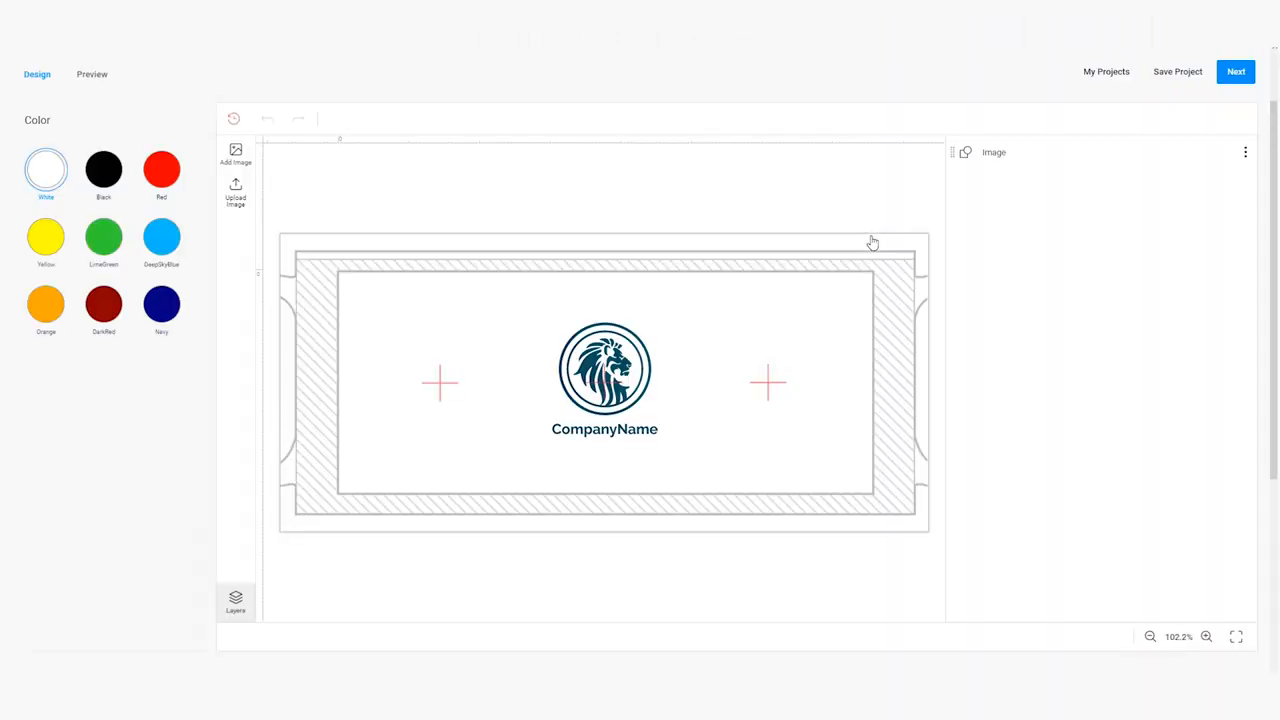
Step: Load the saved Mug project, then open customer project 23831 with Mug.pdf
{"action": "left_click", "coordinate": [1106, 71]}
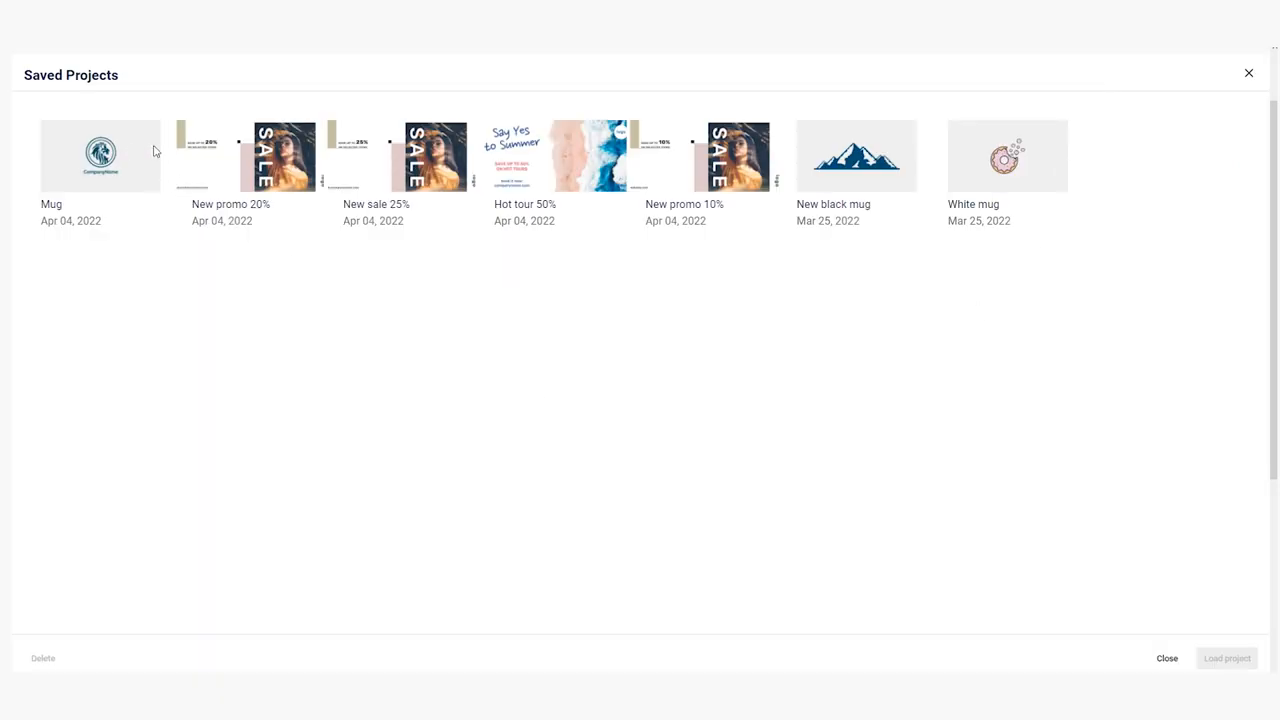
{"action": "left_click", "coordinate": [1166, 658]}
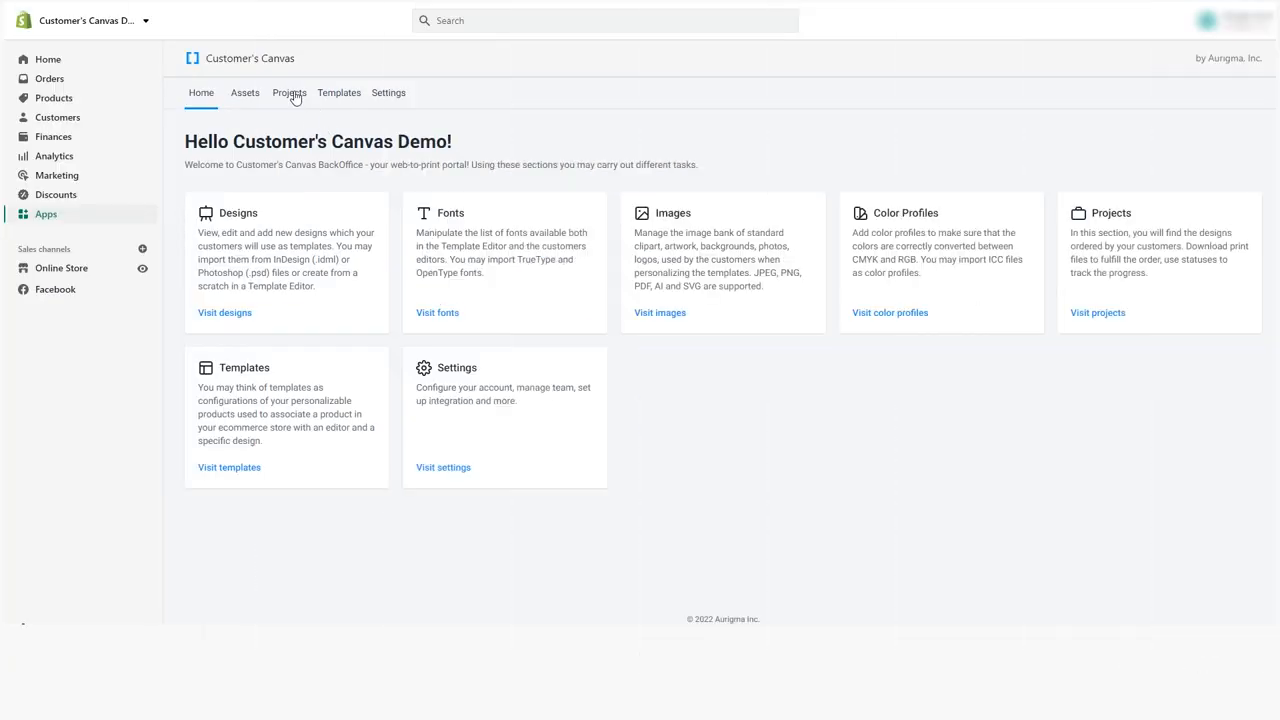
{"action": "left_click", "coordinate": [289, 92]}
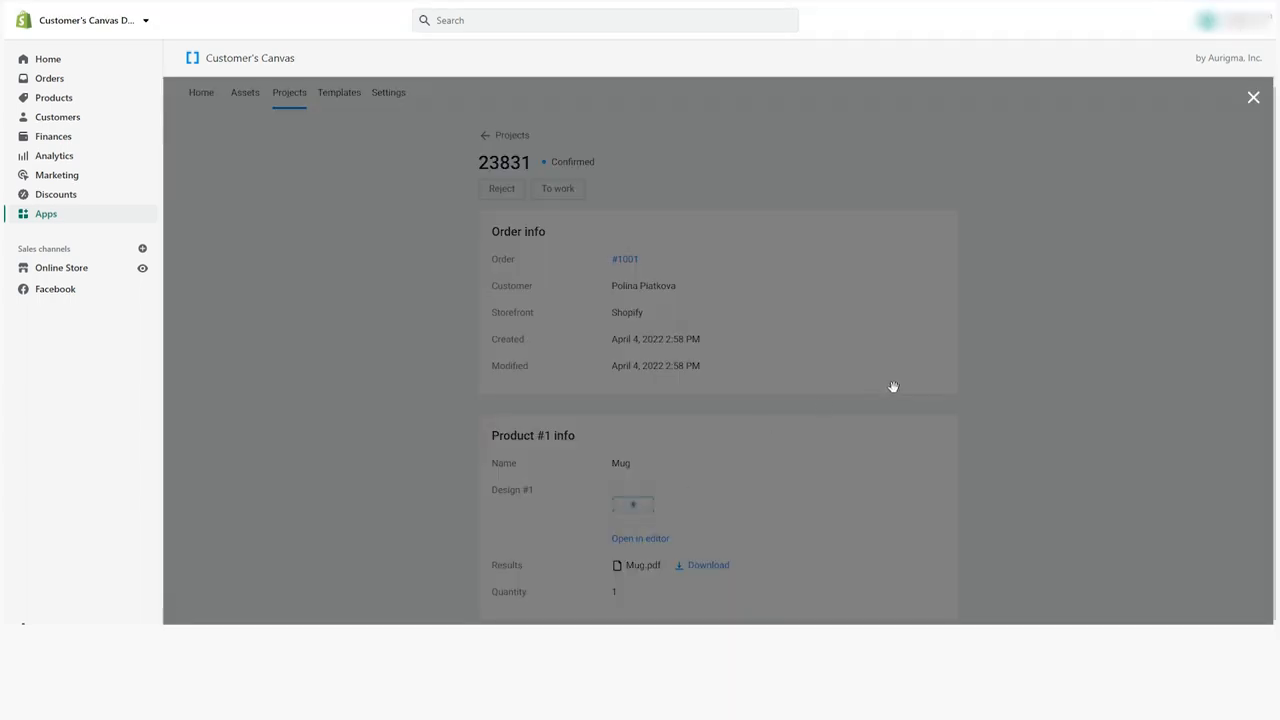
{"action": "left_click", "coordinate": [640, 538]}
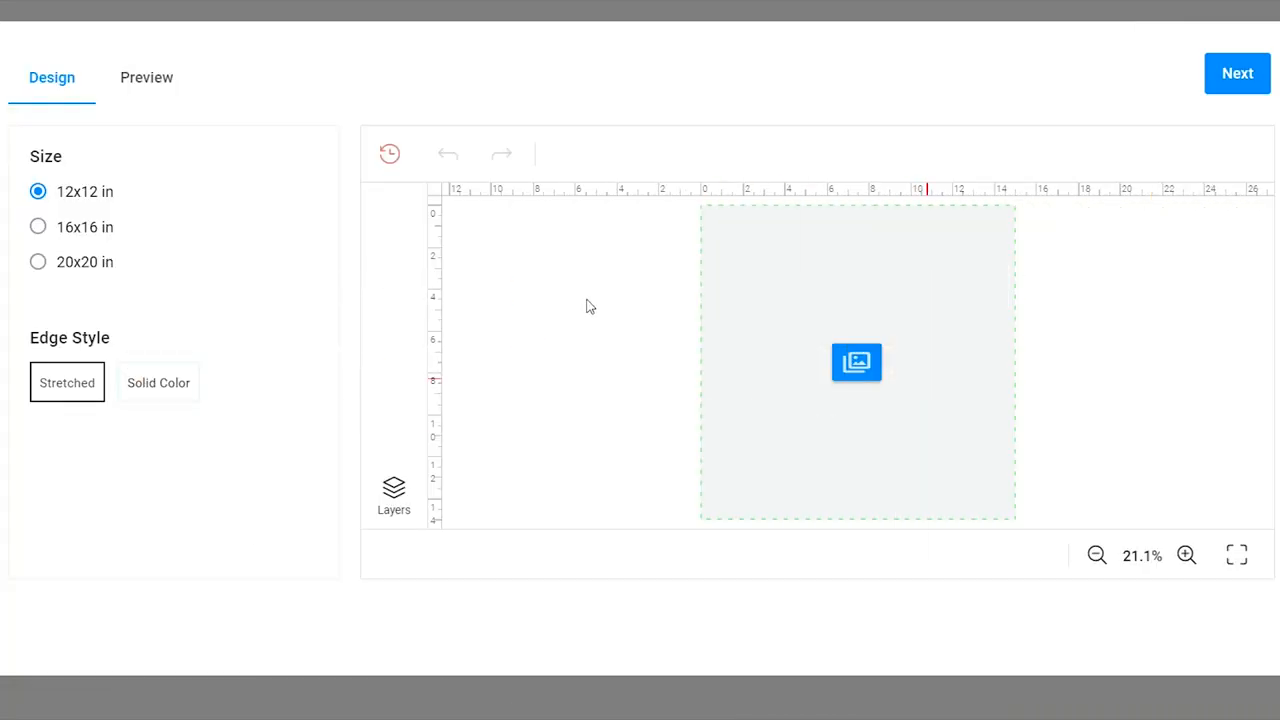
Step: Add a photo to the 12x12 canvas, add it to cart, then give it a solid red edge
{"action": "left_click", "coordinate": [856, 362]}
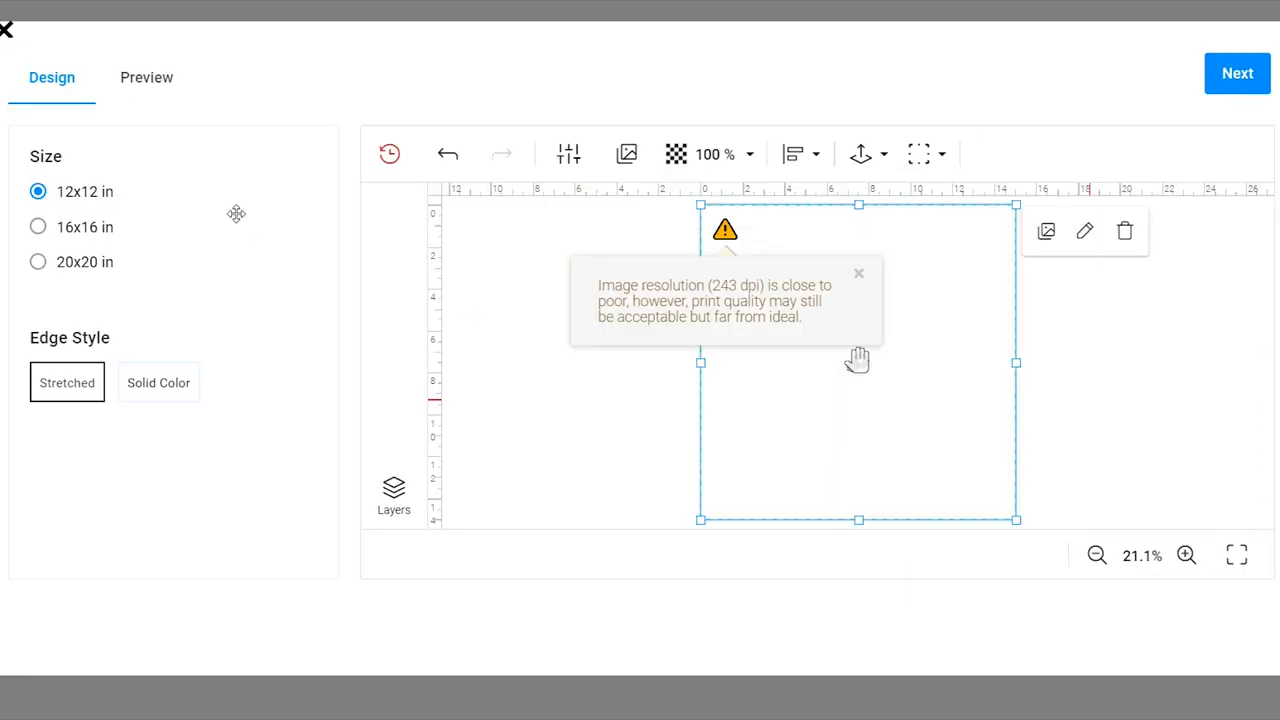
{"action": "left_click", "coordinate": [146, 77]}
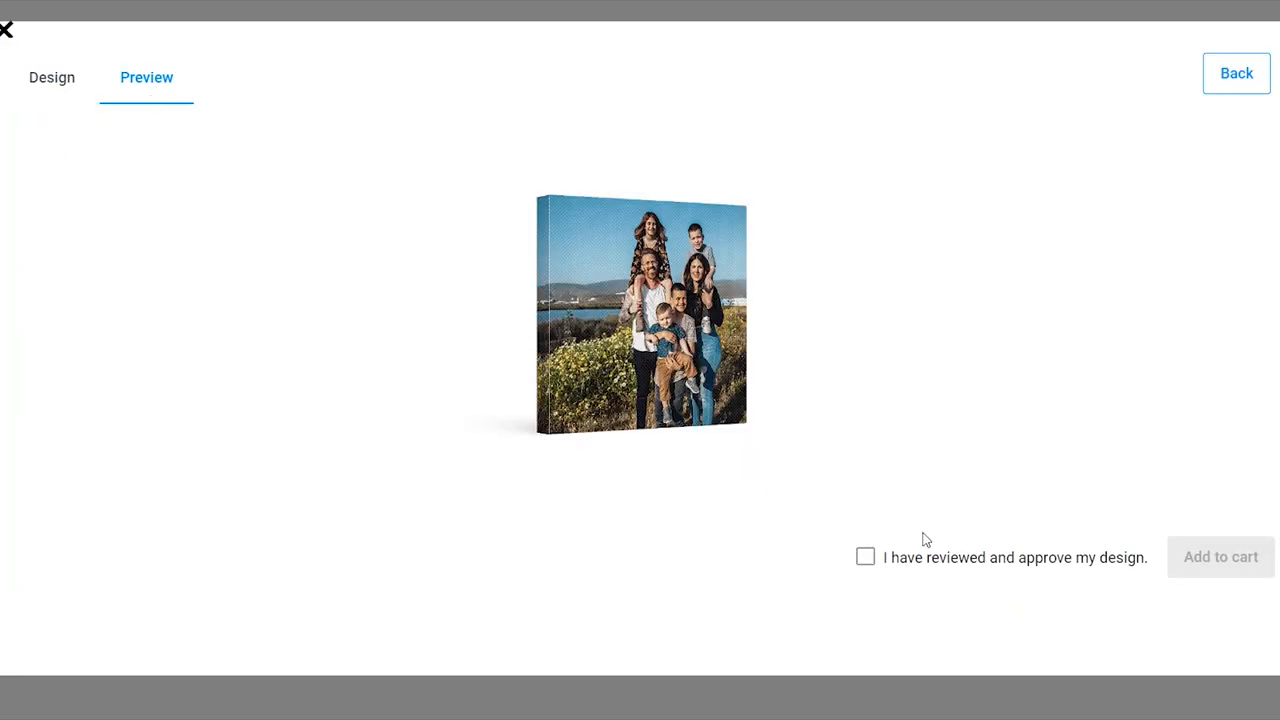
{"action": "left_click", "coordinate": [1219, 557]}
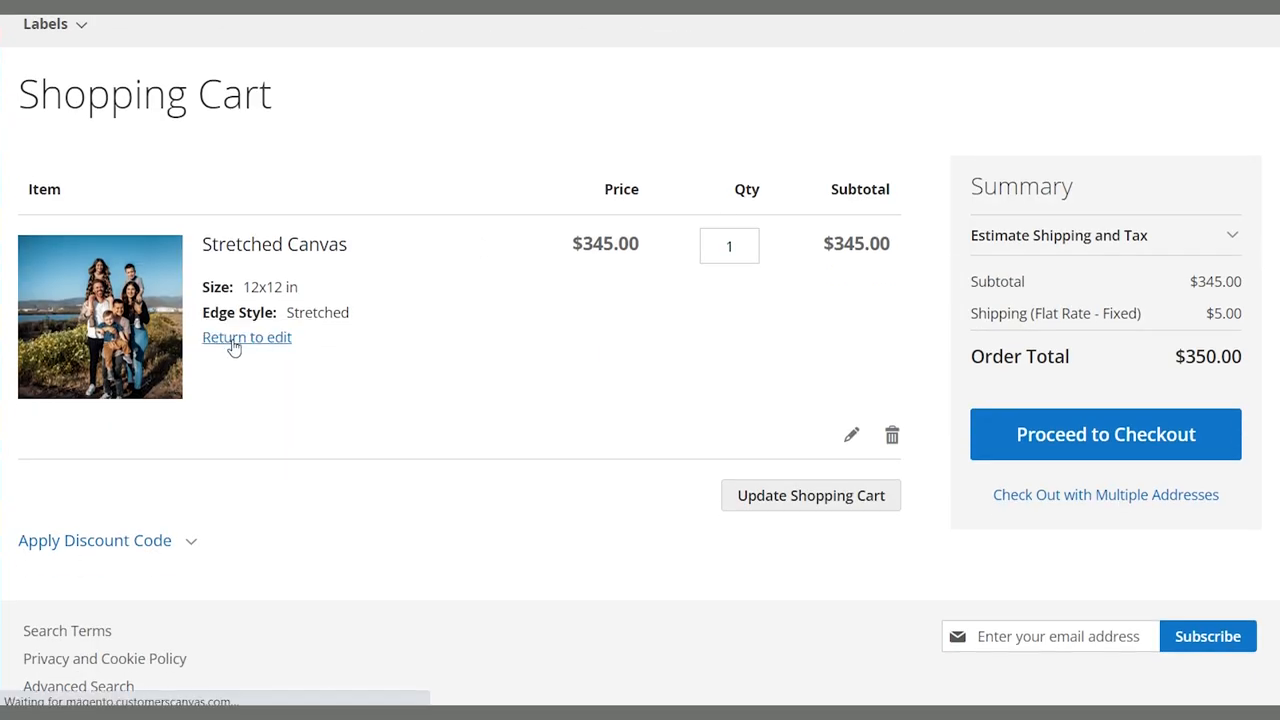
{"action": "left_click", "coordinate": [246, 337]}
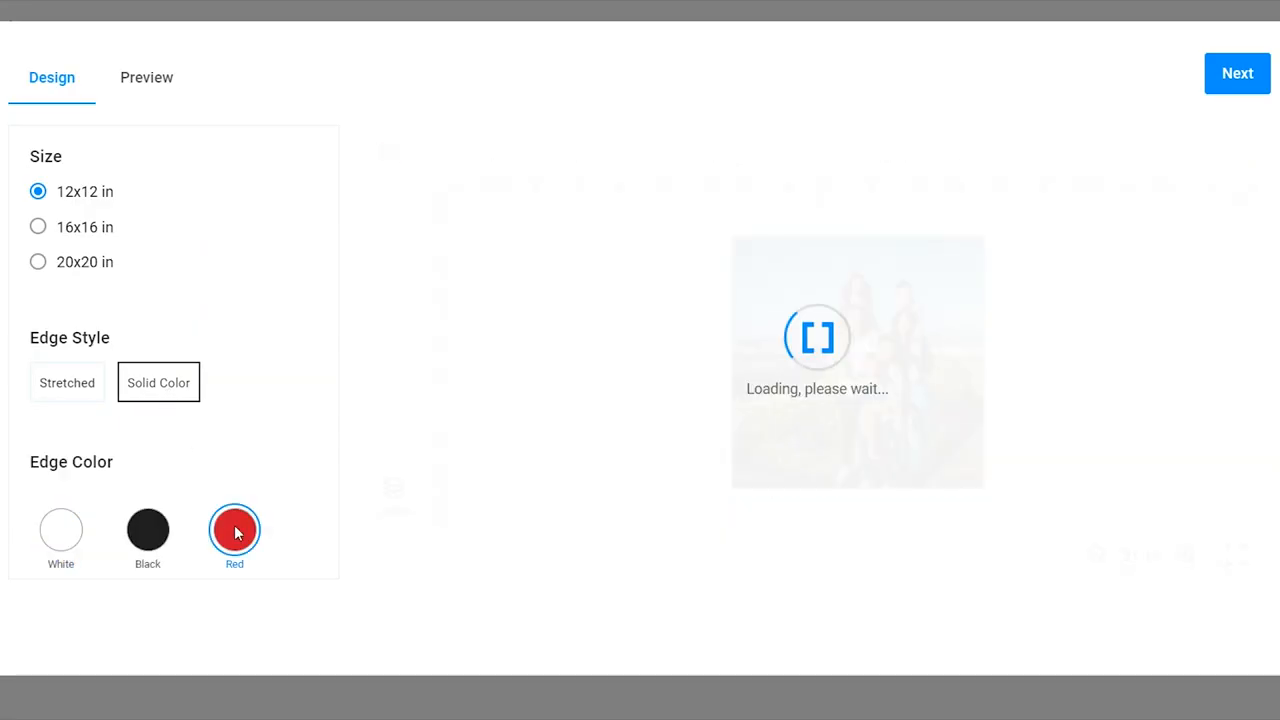
{"action": "left_click", "coordinate": [146, 78]}
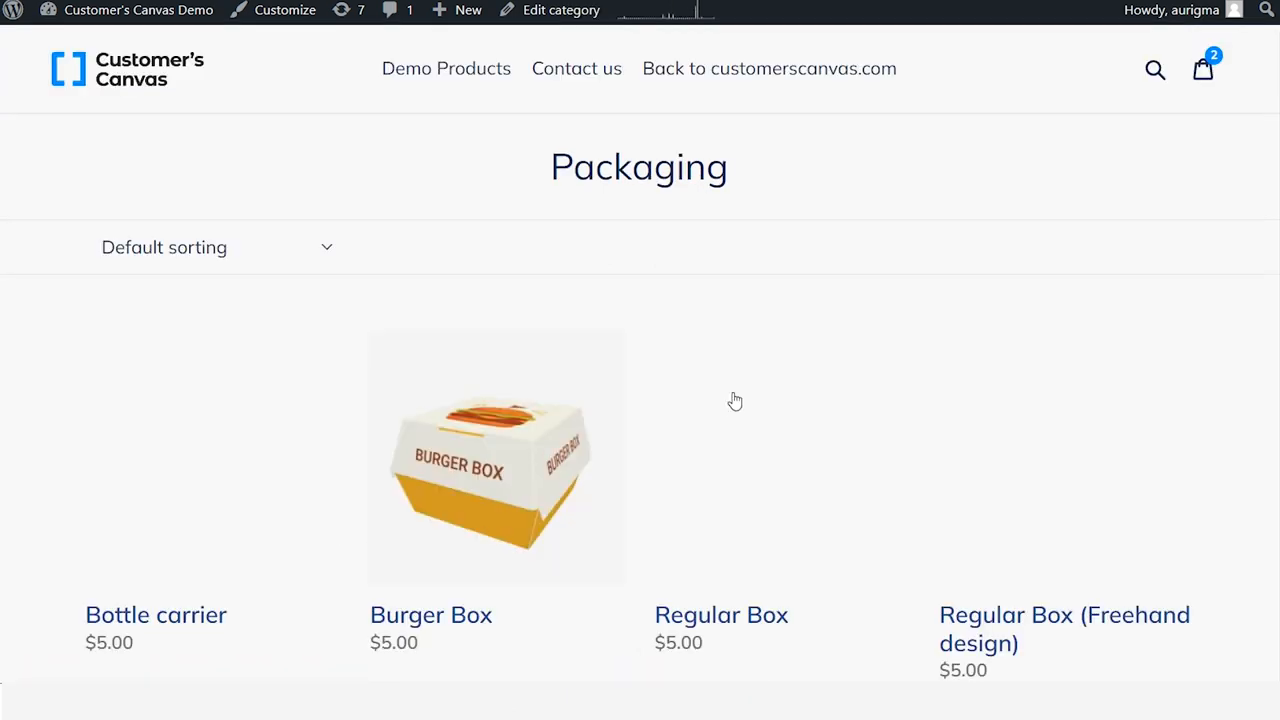
Step: Scroll the WooCommerce Packaging products and open the Regular Box mailer designer
{"action": "scroll", "scroll_direction": "down", "scroll_amount": 3}
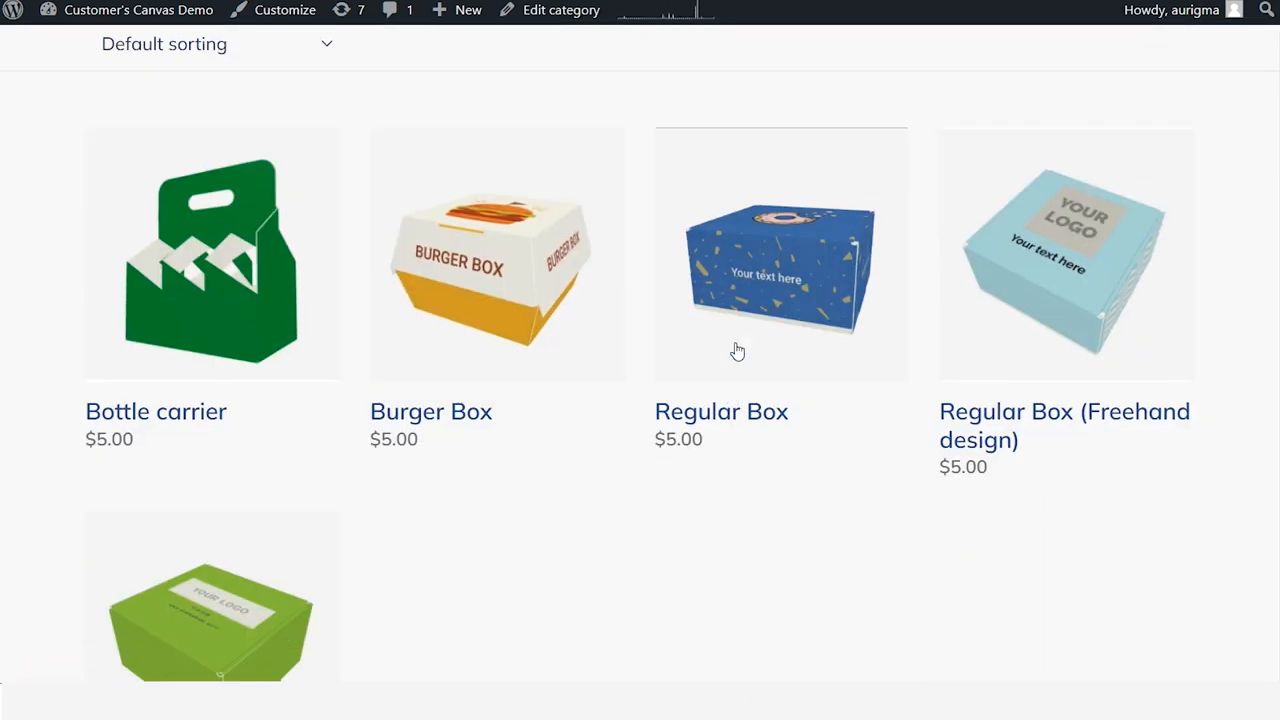
{"action": "left_click", "coordinate": [781, 254]}
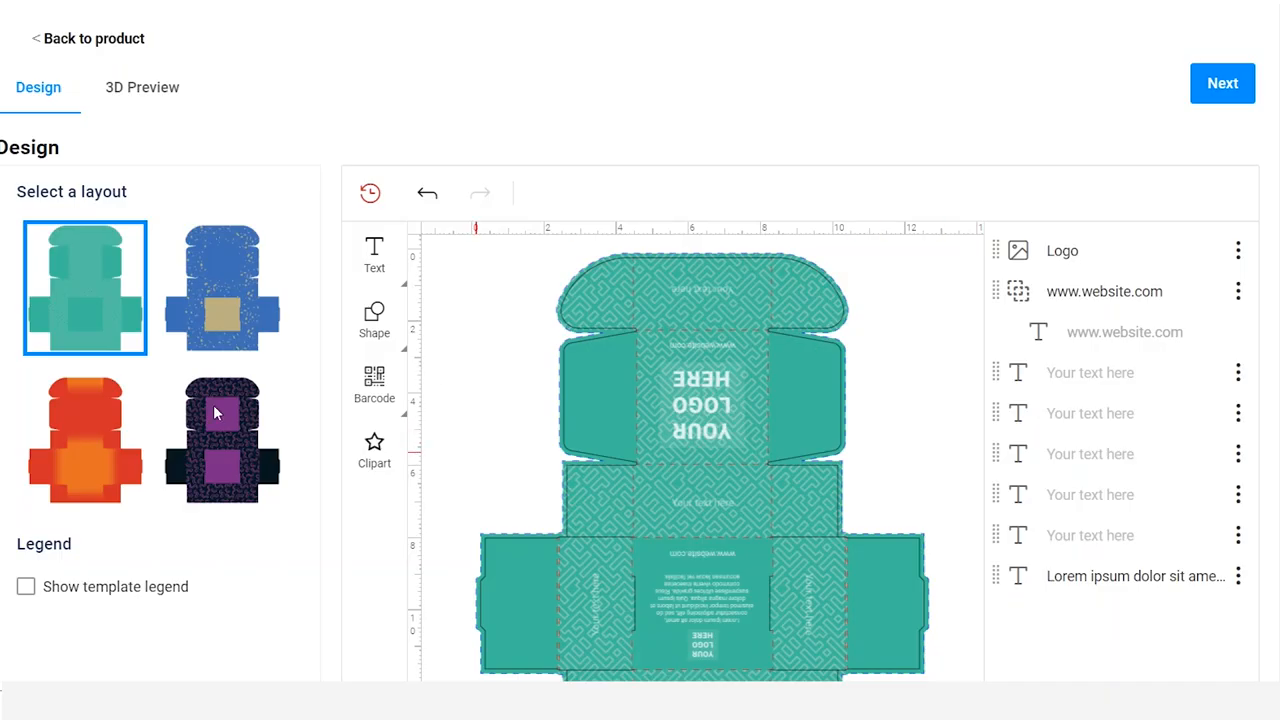